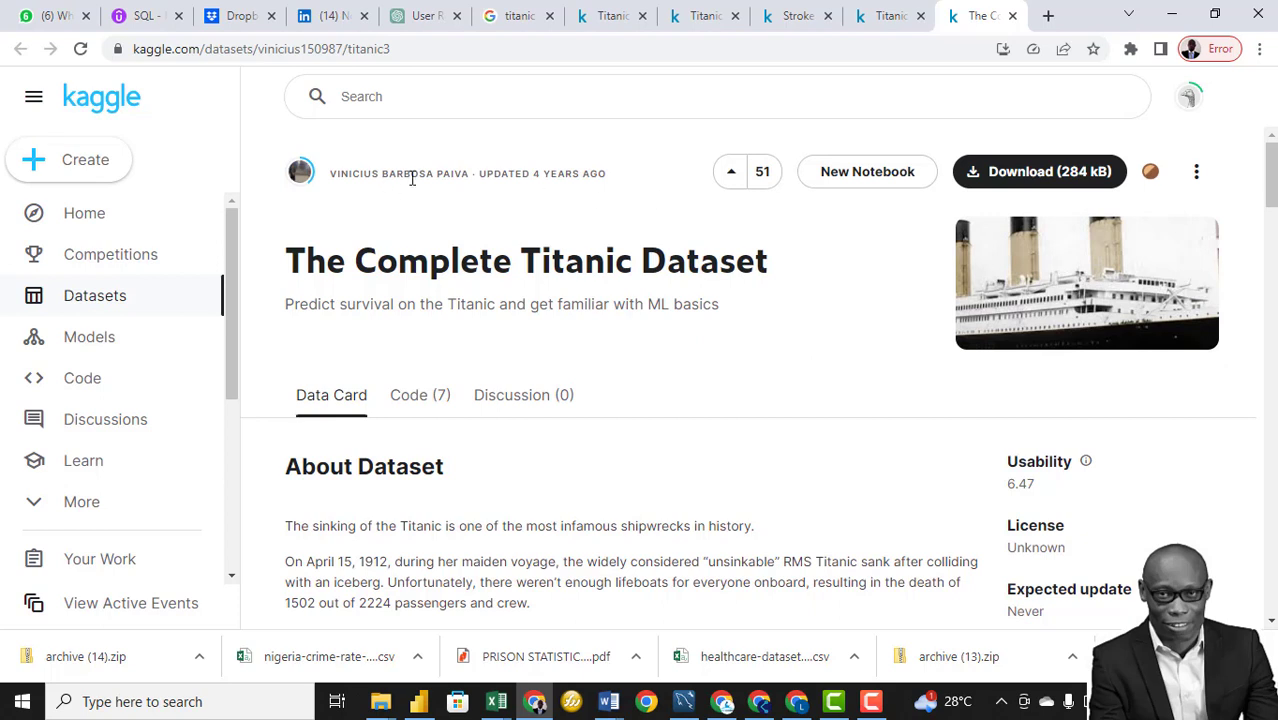
pyautogui.moveTo(378, 196)
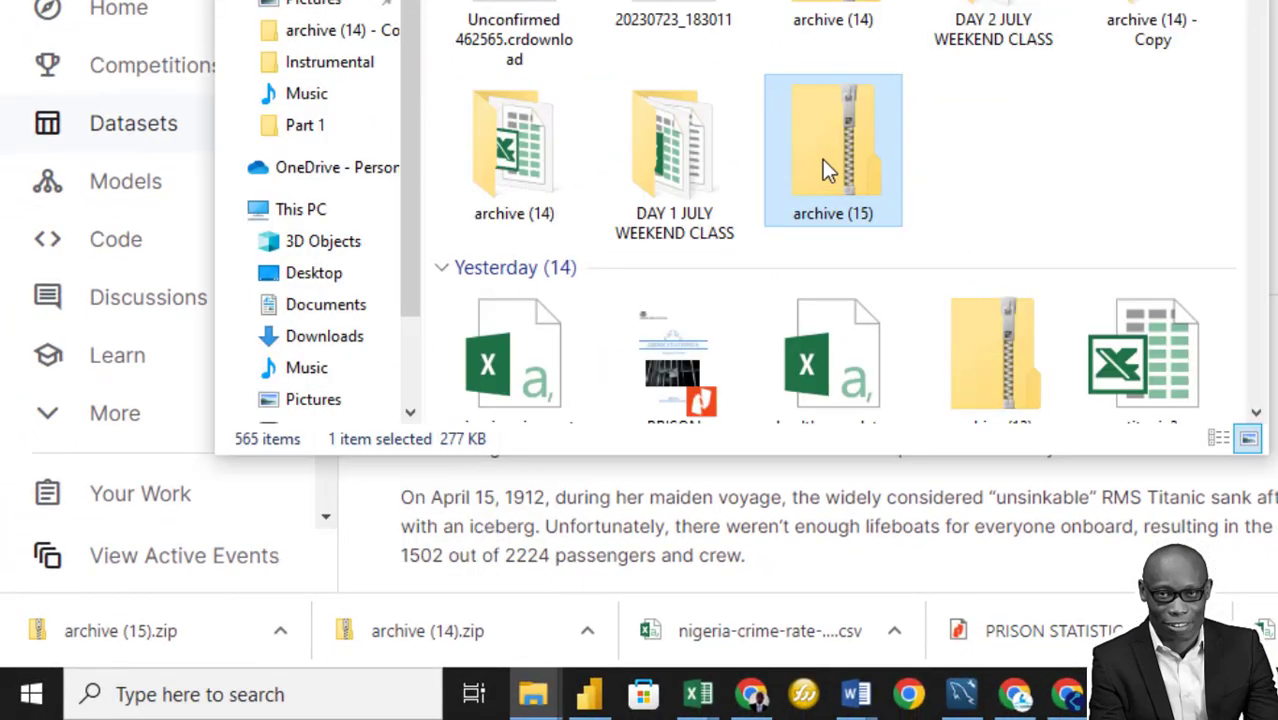
# Step: Extract archive (15).zip into a same-named folder inside Downloads
pyautogui.rightClick(832, 150)
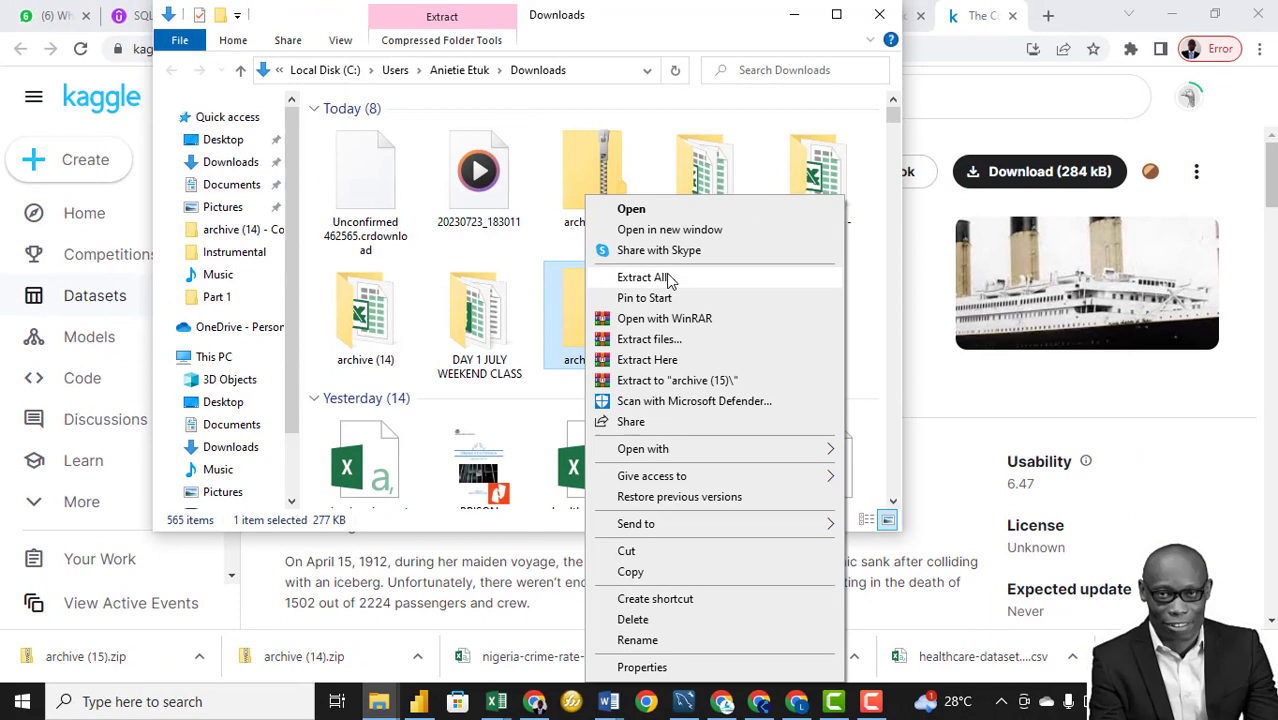
pyautogui.click(642, 276)
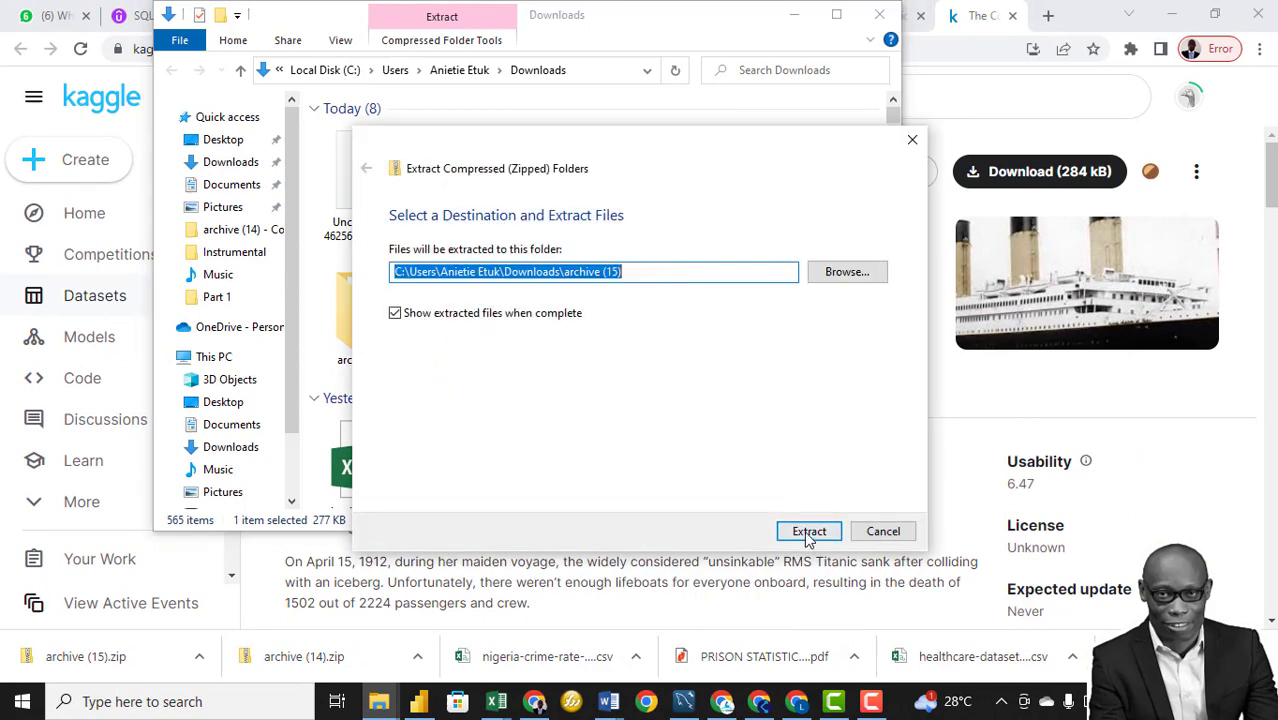
pyautogui.click(808, 532)
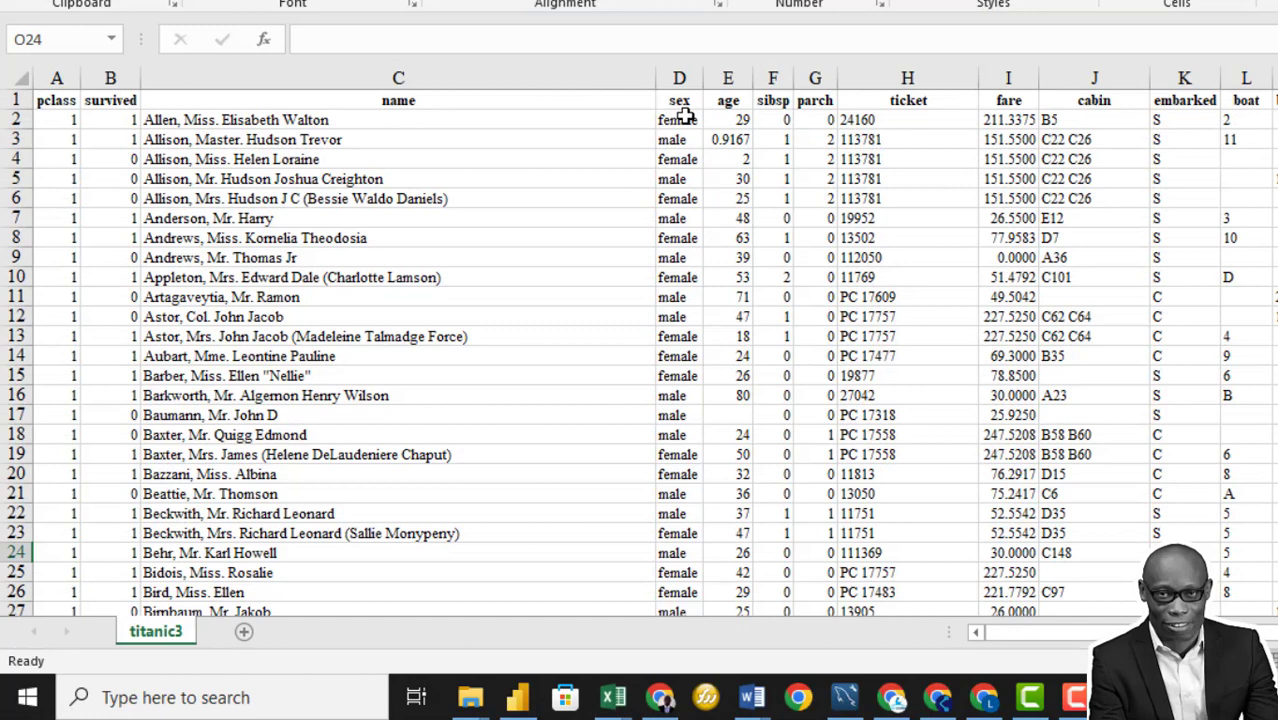
pyautogui.moveTo(816, 114)
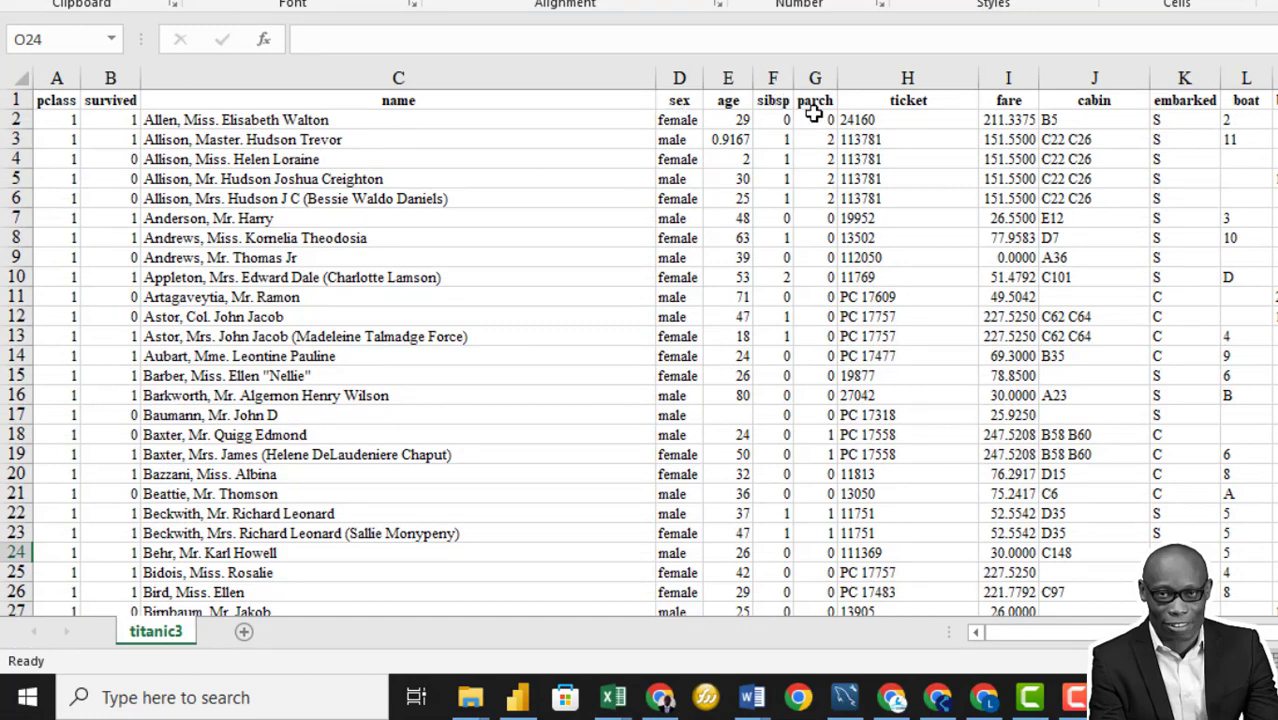
# Step: Scroll the titanic3 sheet right to view the remaining columns and the Features notes
pyautogui.hscroll(3)
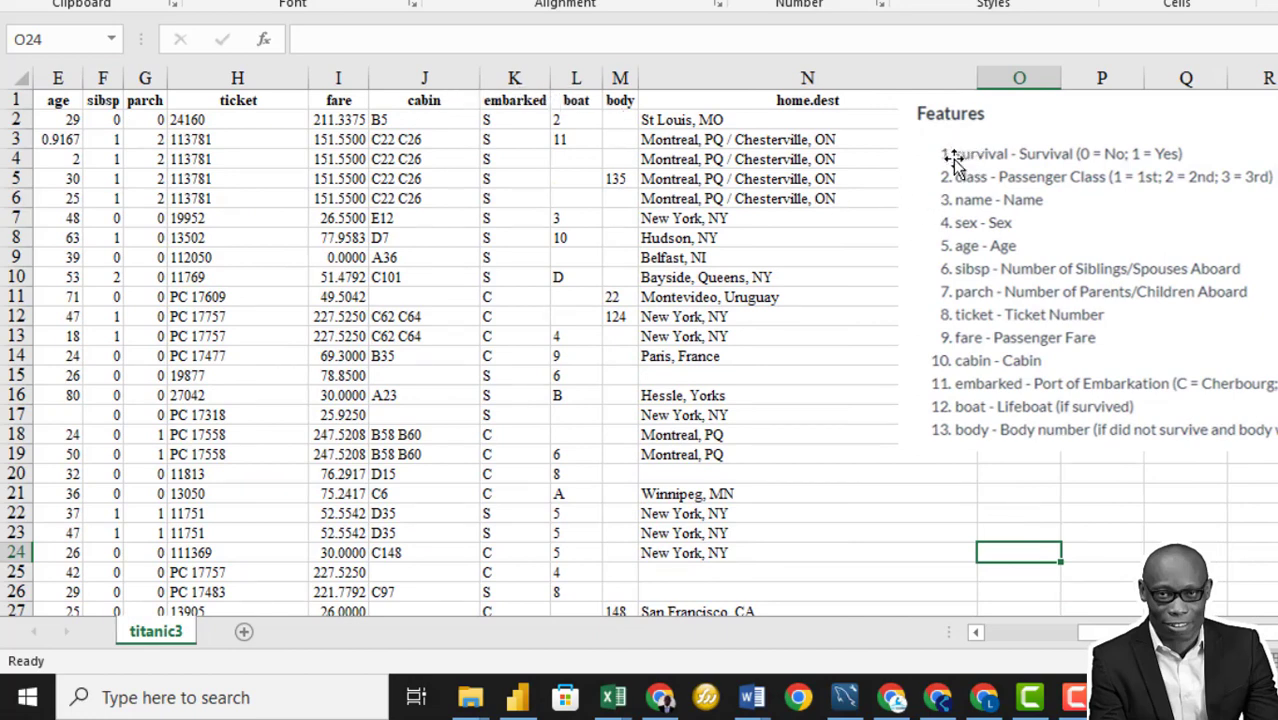
pyautogui.moveTo(1000, 176)
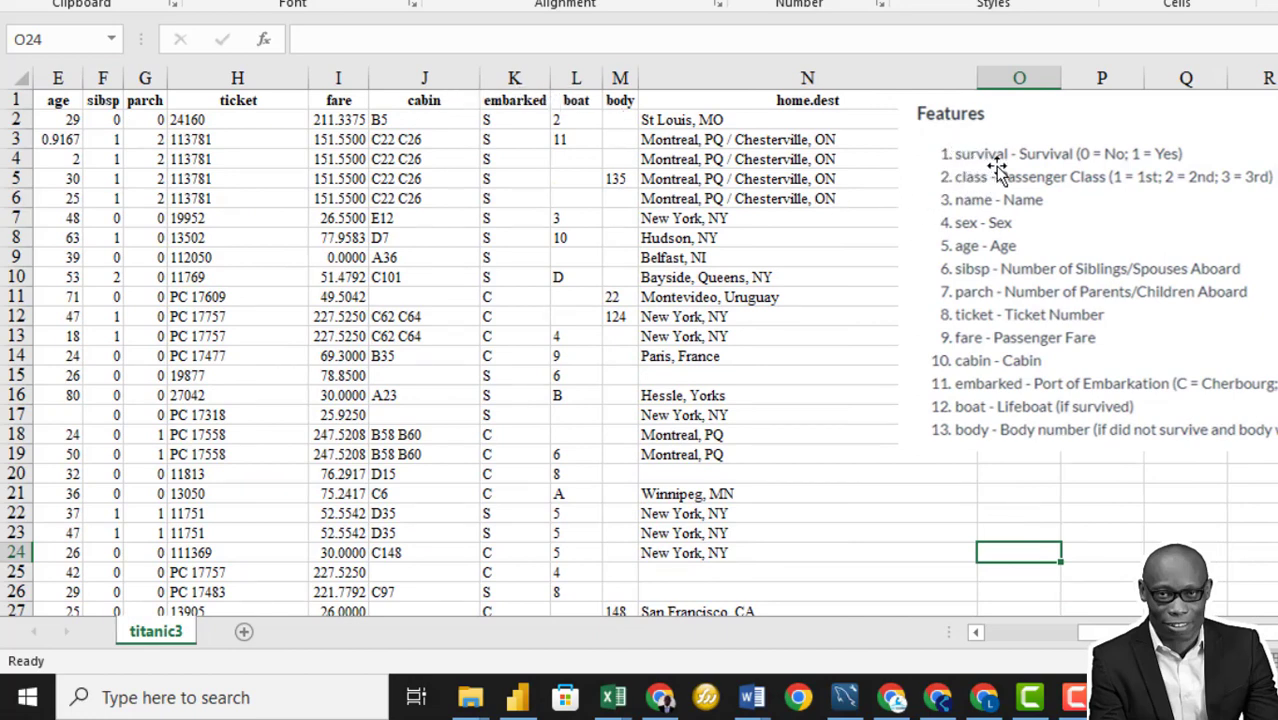
pyautogui.moveTo(1084, 164)
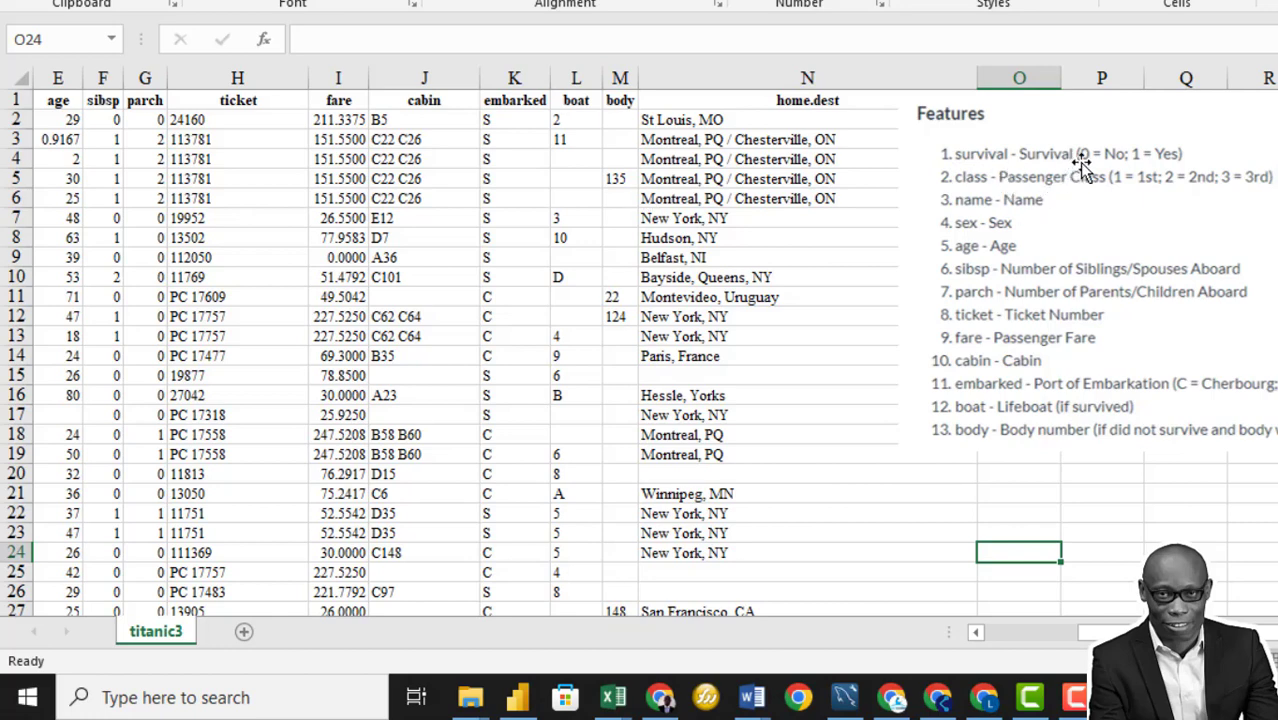
pyautogui.moveTo(1096, 200)
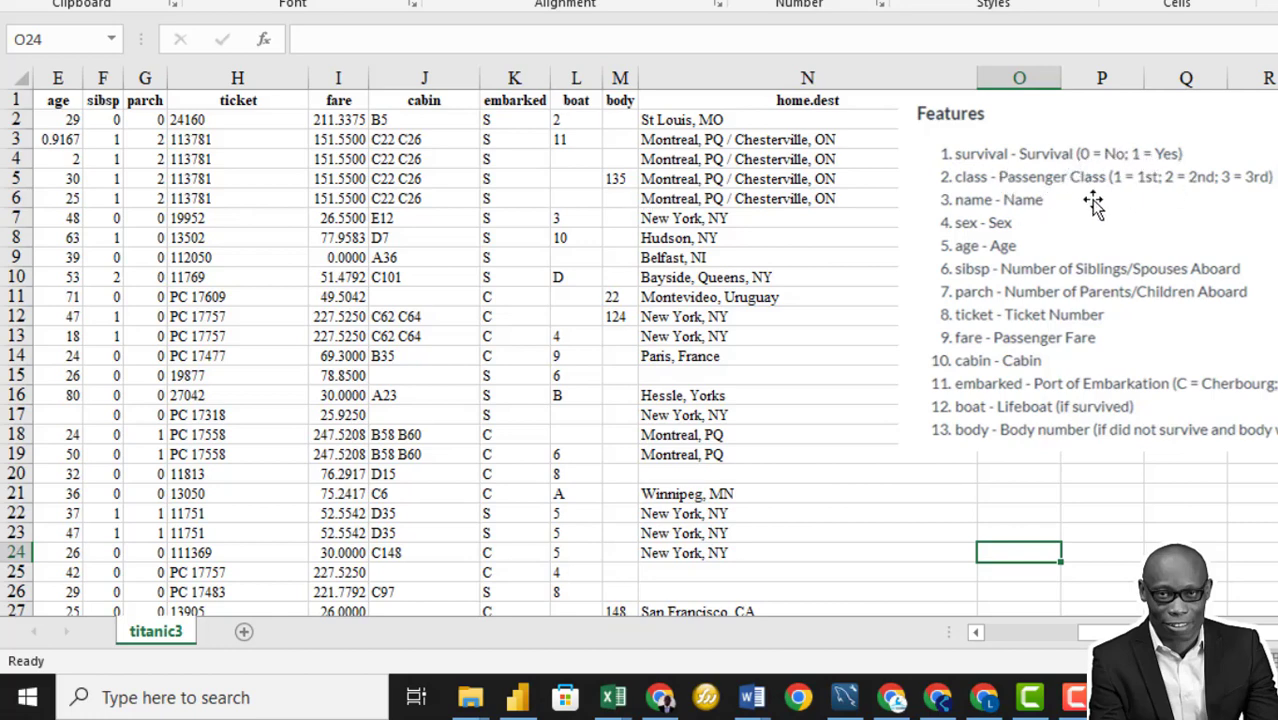
pyautogui.moveTo(1204, 196)
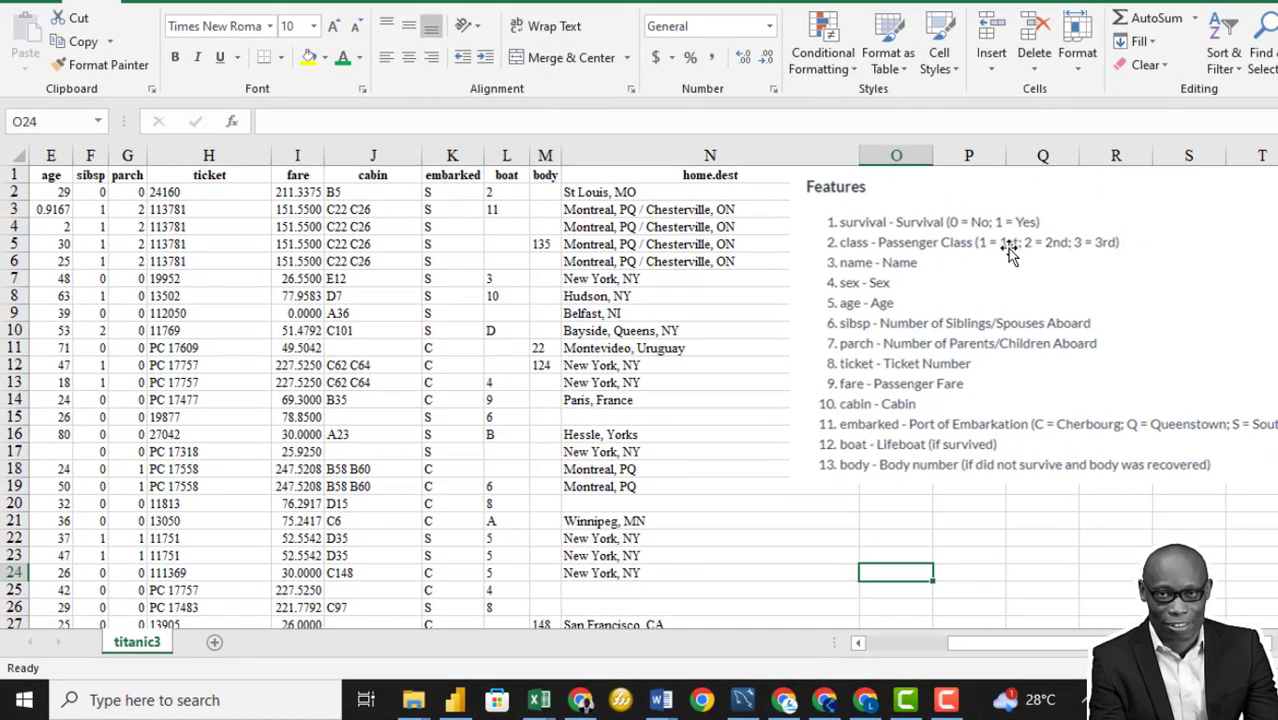
pyautogui.moveTo(924, 270)
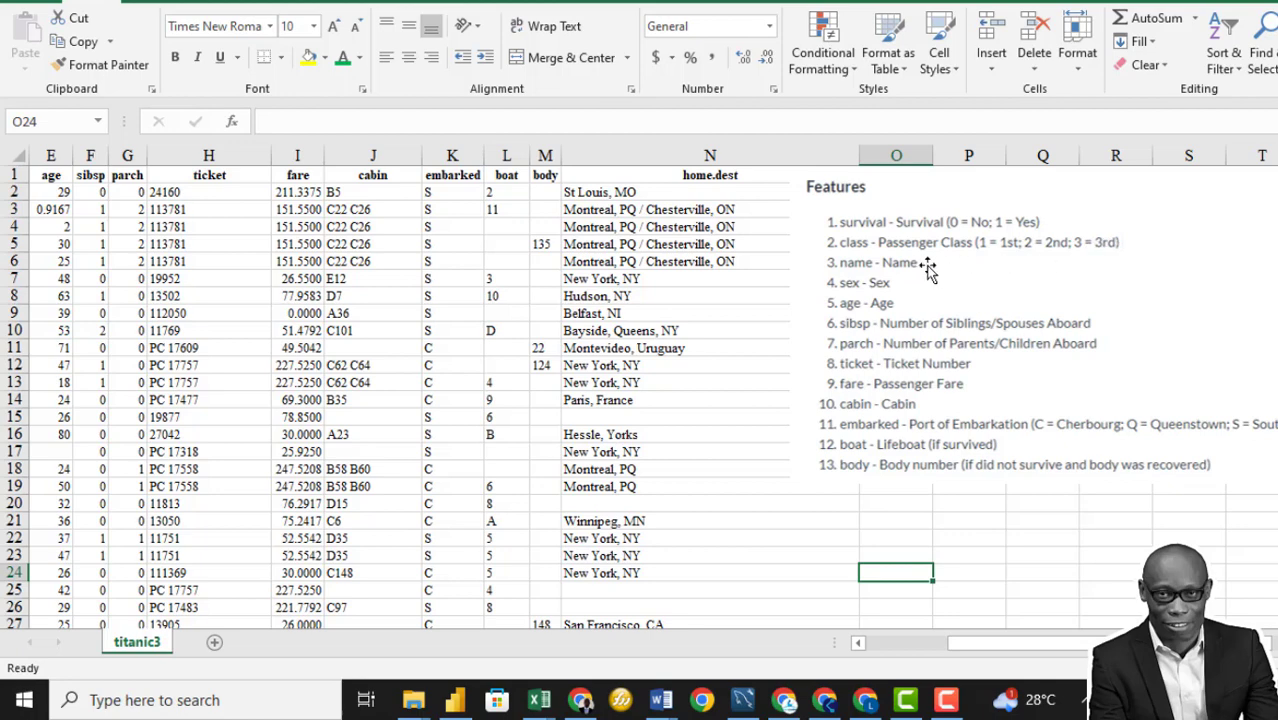
pyautogui.moveTo(904, 336)
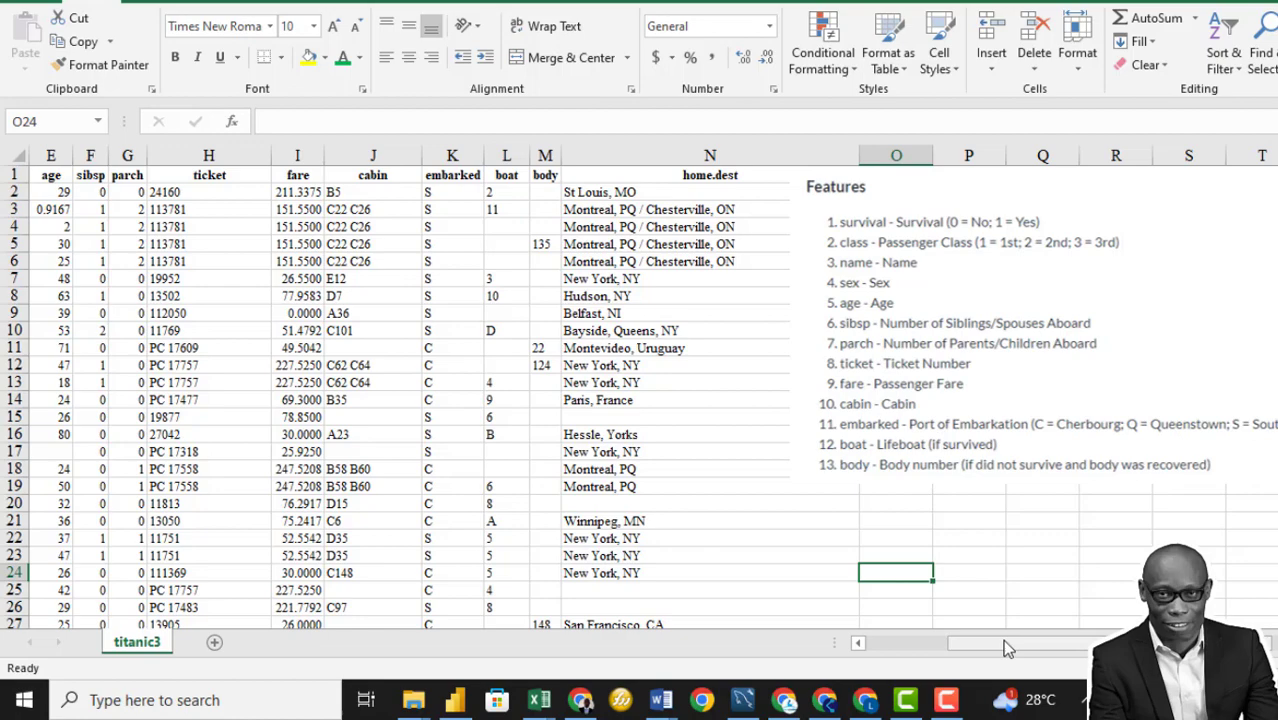
pyautogui.hscroll(-3)
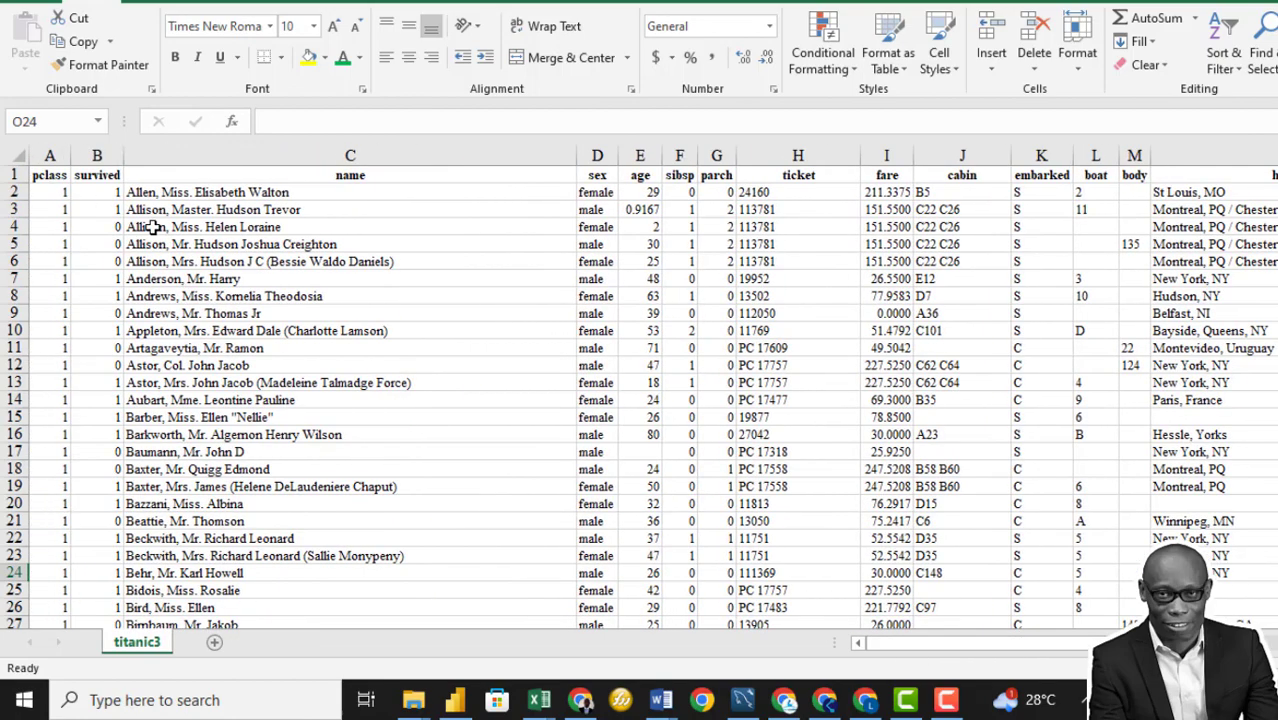
pyautogui.click(96, 156)
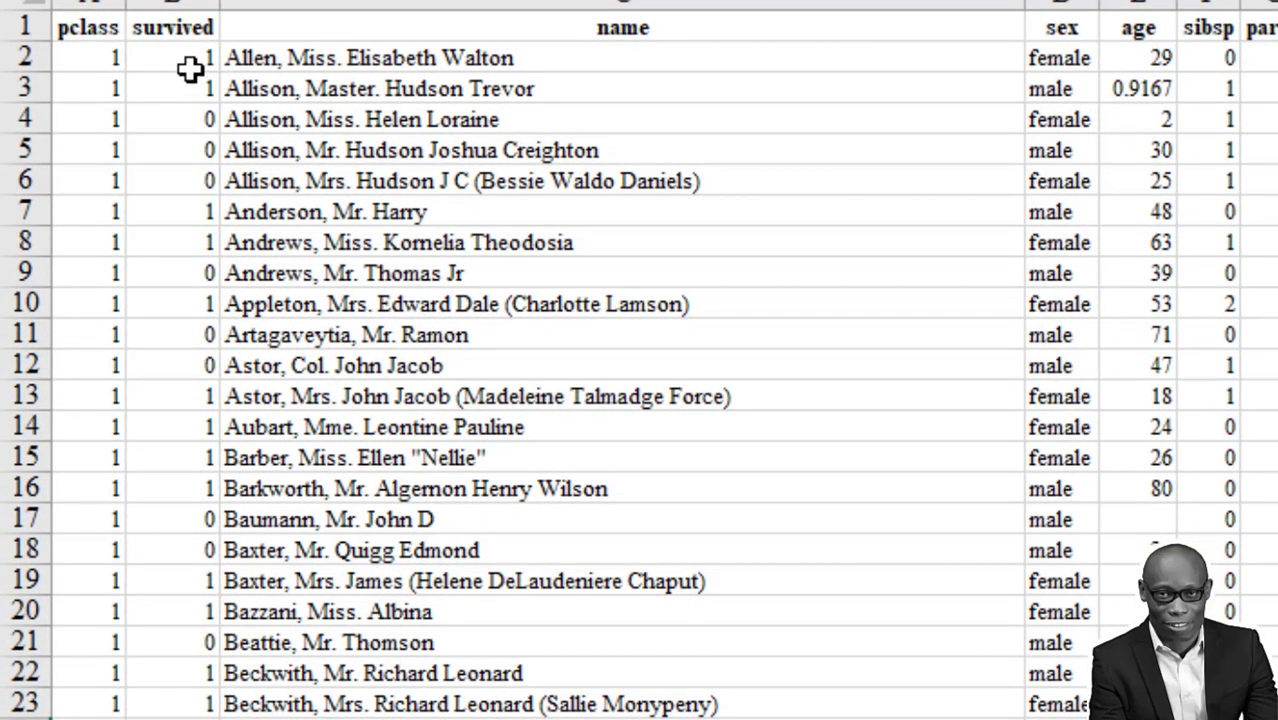
pyautogui.moveTo(812, 70)
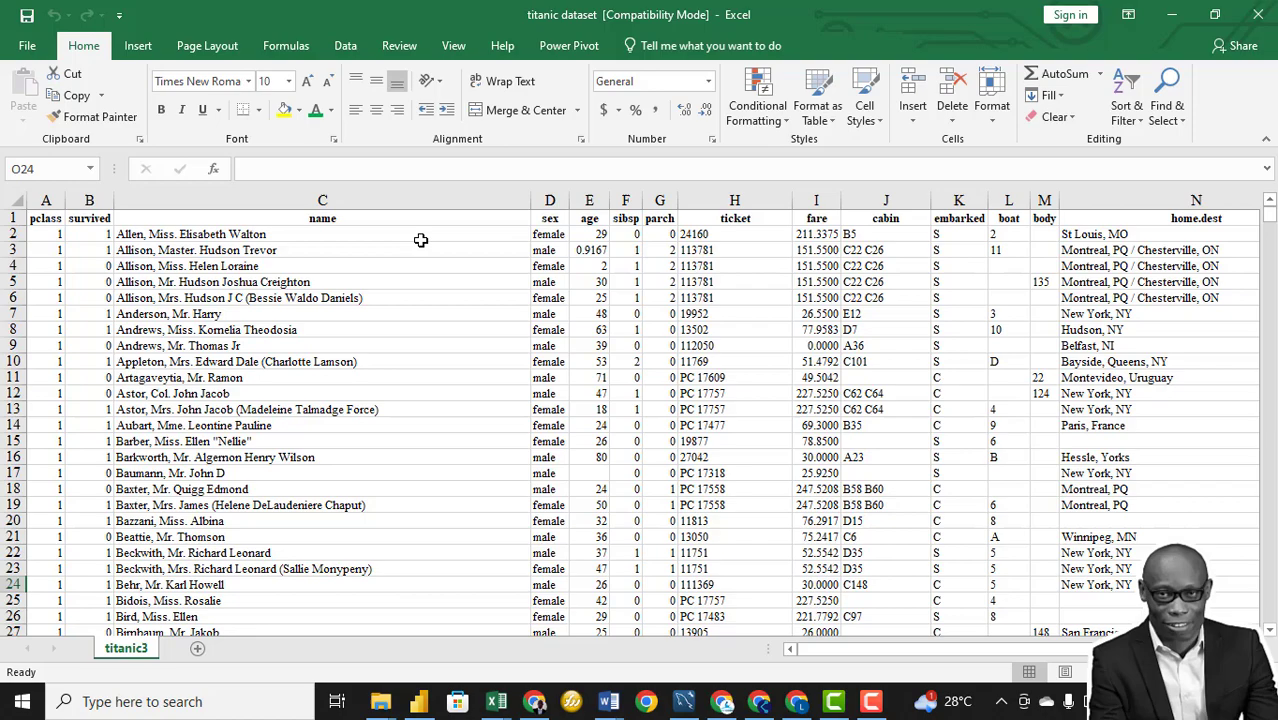
pyautogui.moveTo(46, 206)
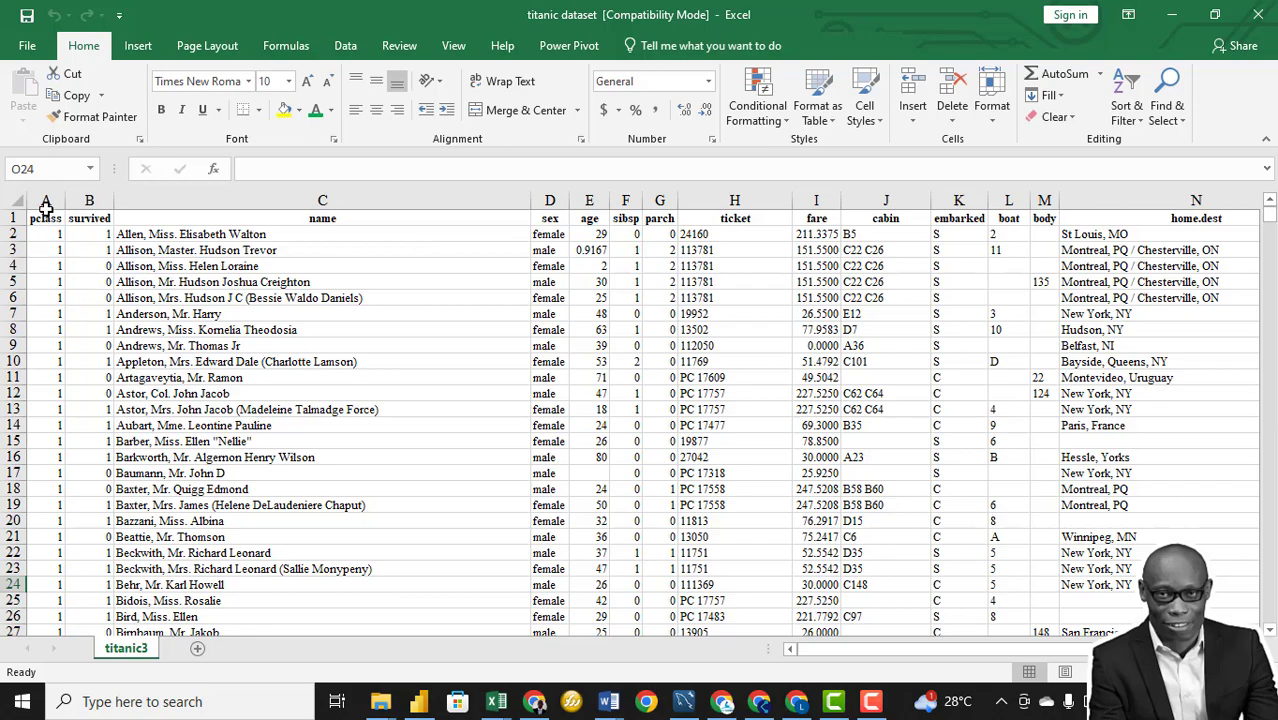
pyautogui.click(44, 200)
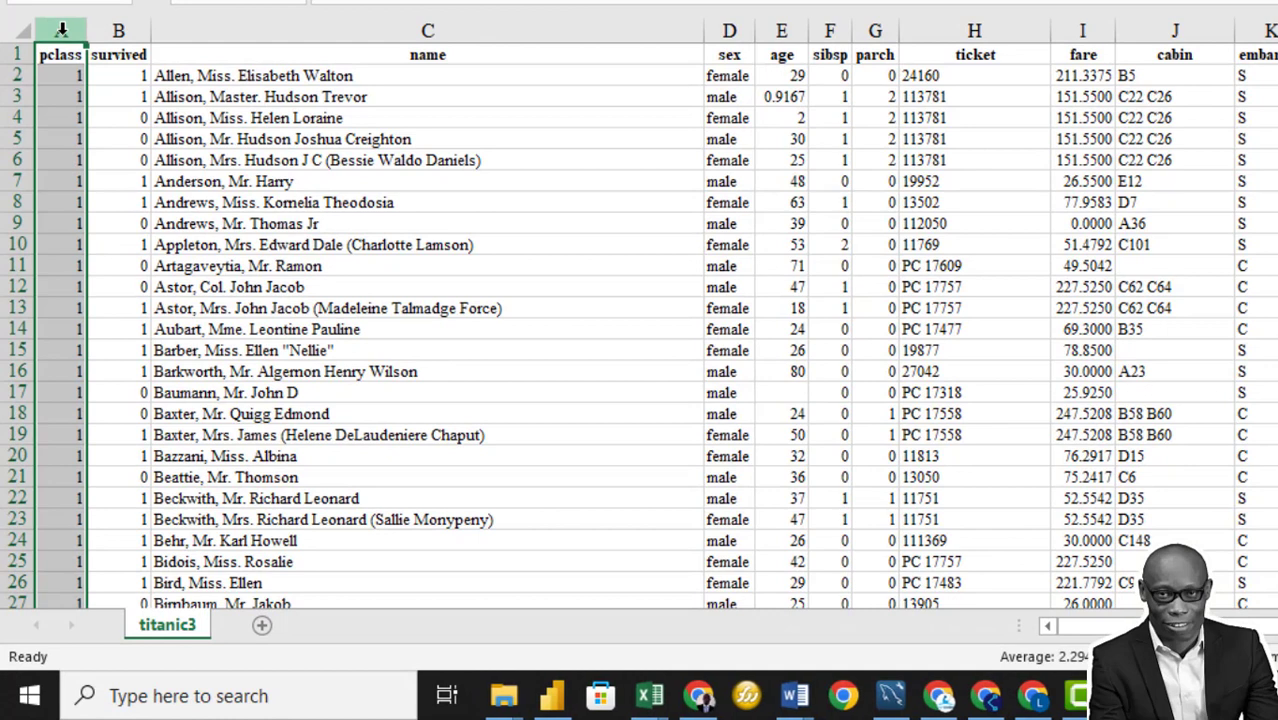
pyautogui.click(728, 30)
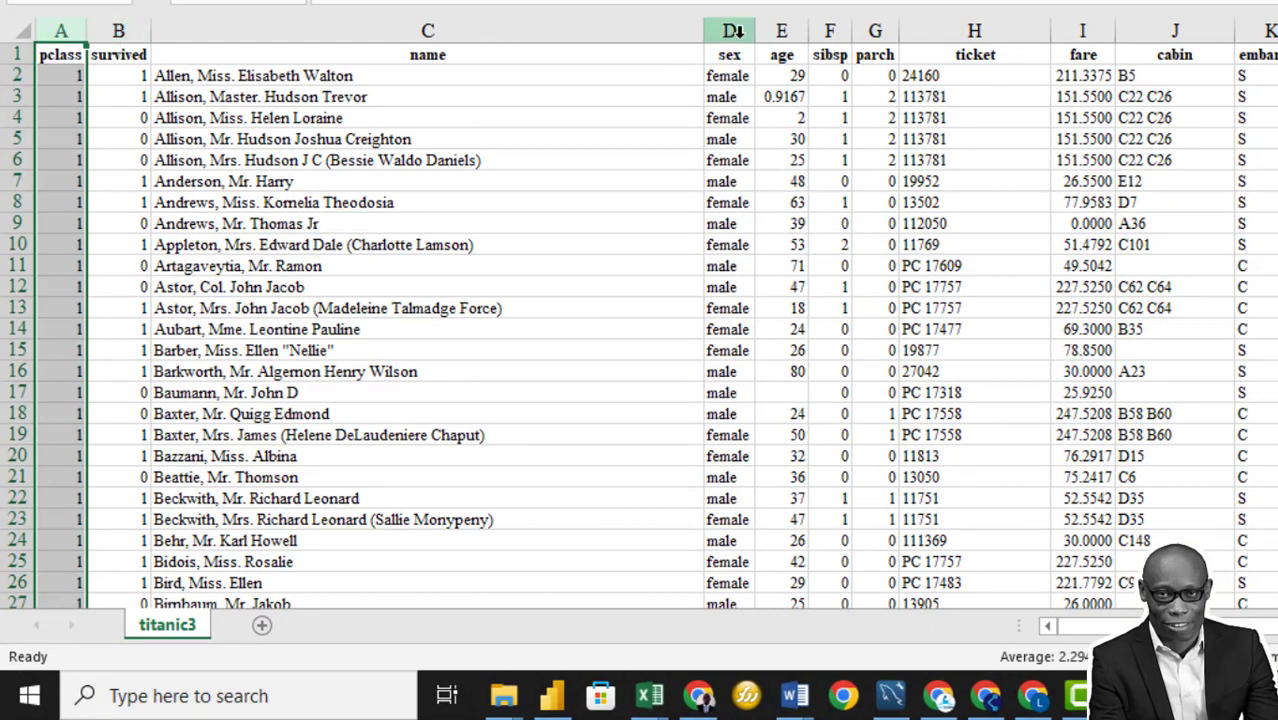
pyautogui.click(118, 32)
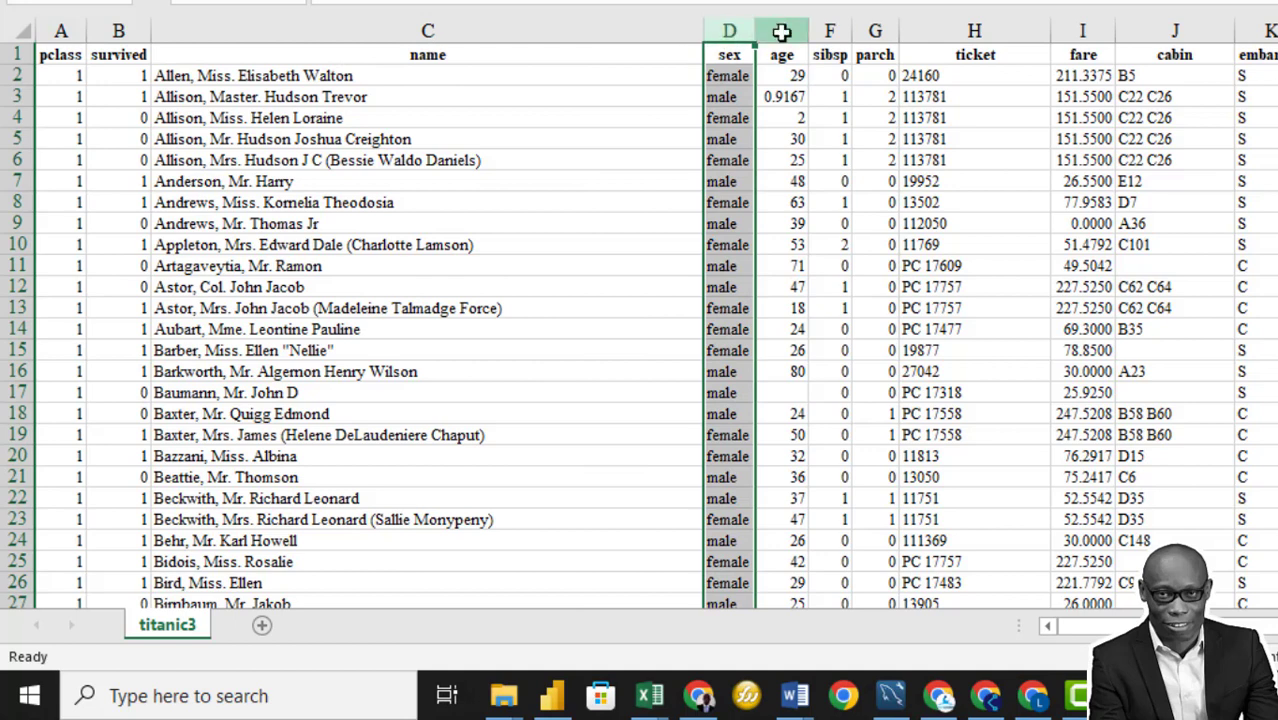
pyautogui.click(782, 32)
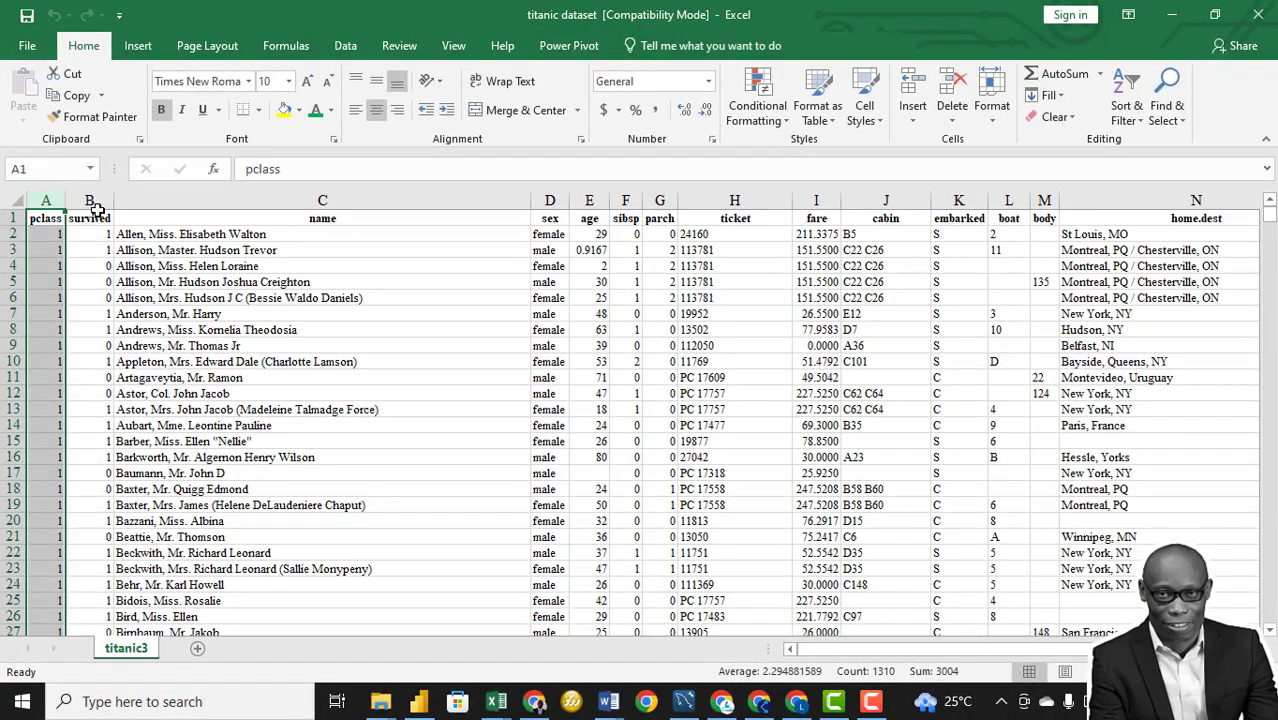
pyautogui.click(588, 218)
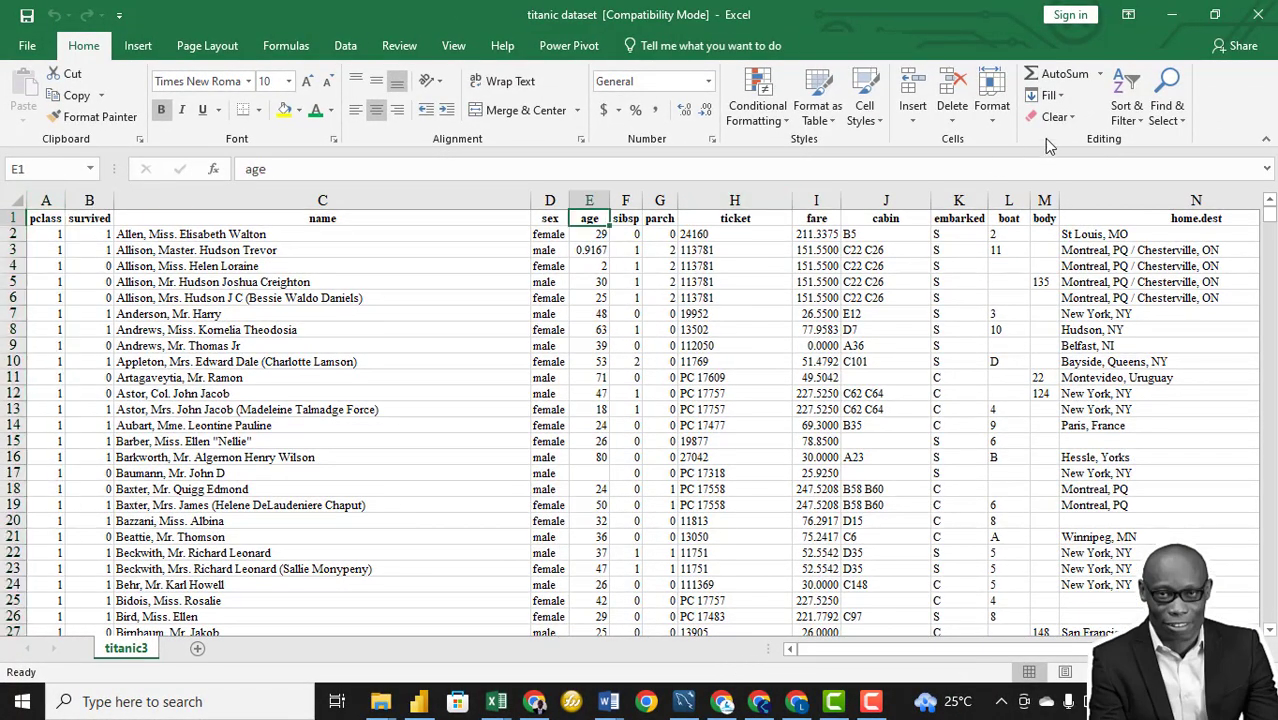
pyautogui.click(1126, 96)
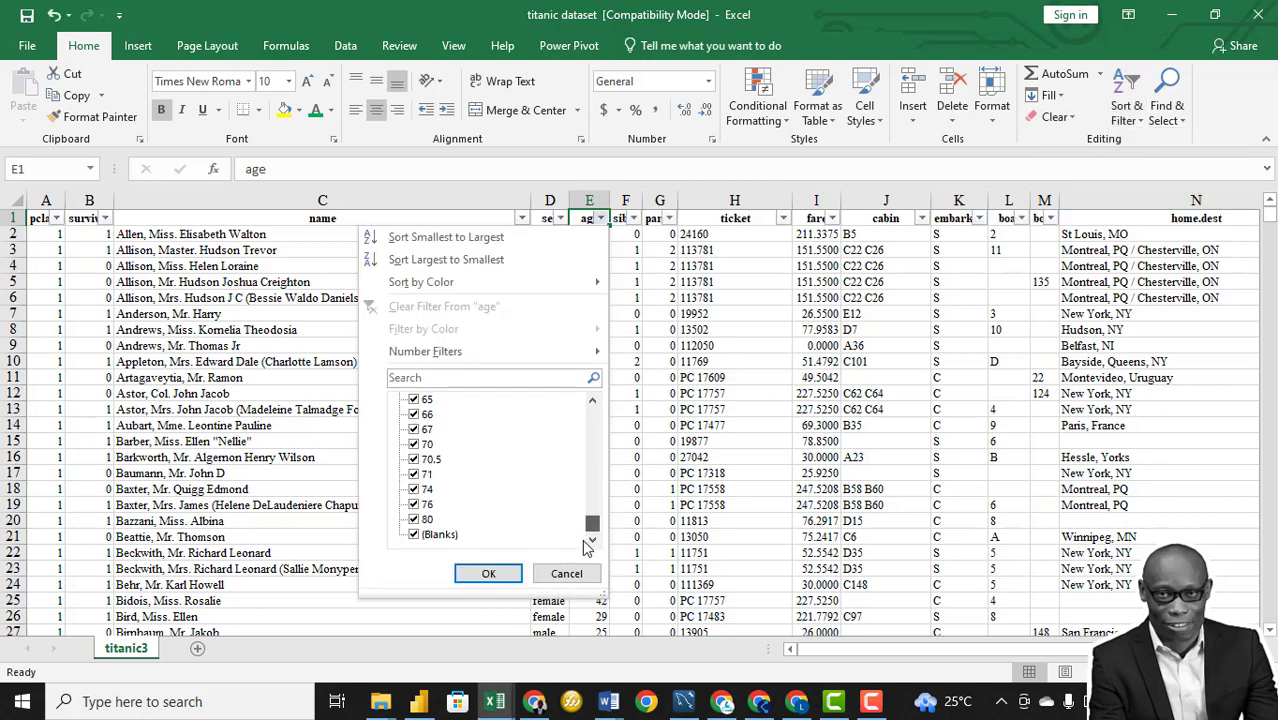
pyautogui.click(488, 572)
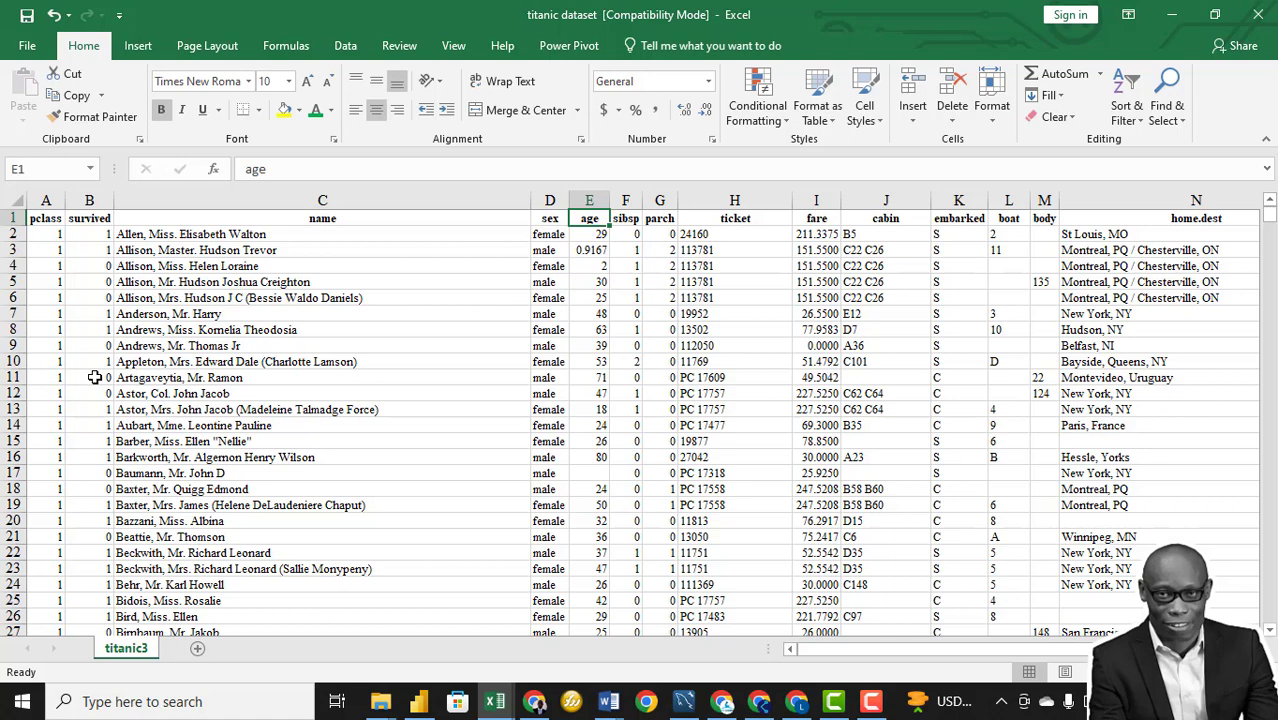
pyautogui.moveTo(96, 360)
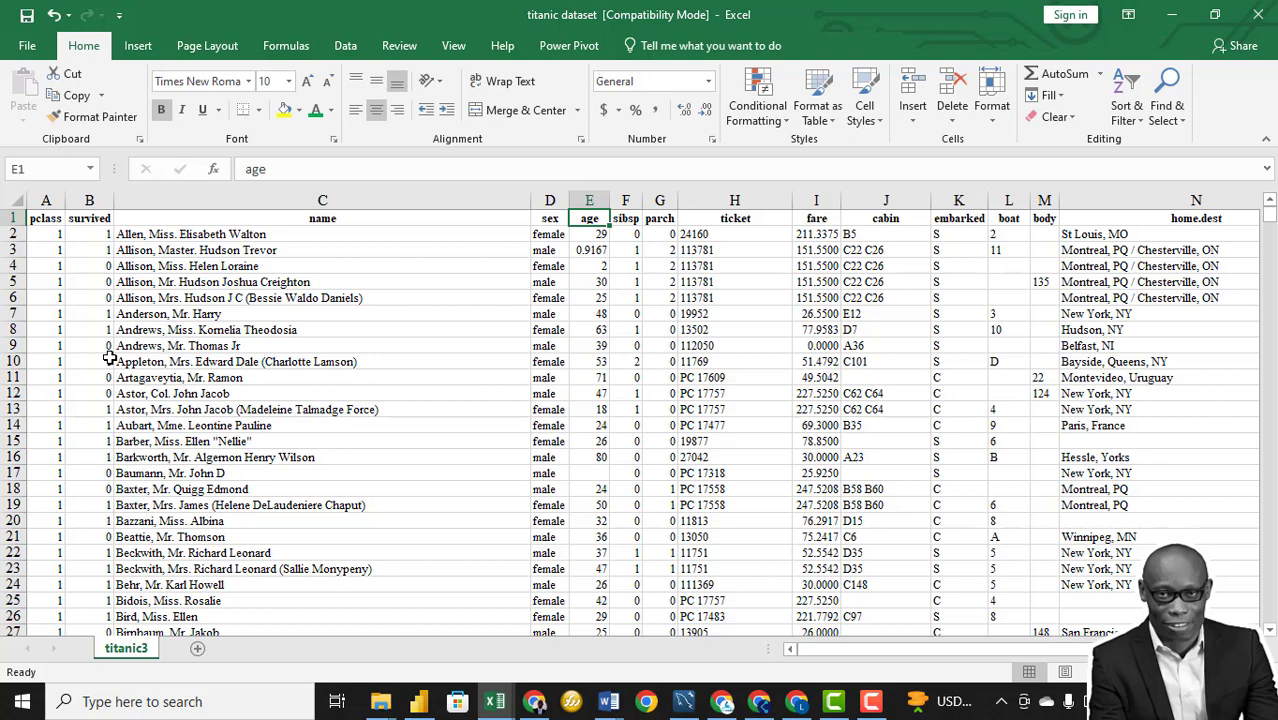
pyautogui.moveTo(114, 358)
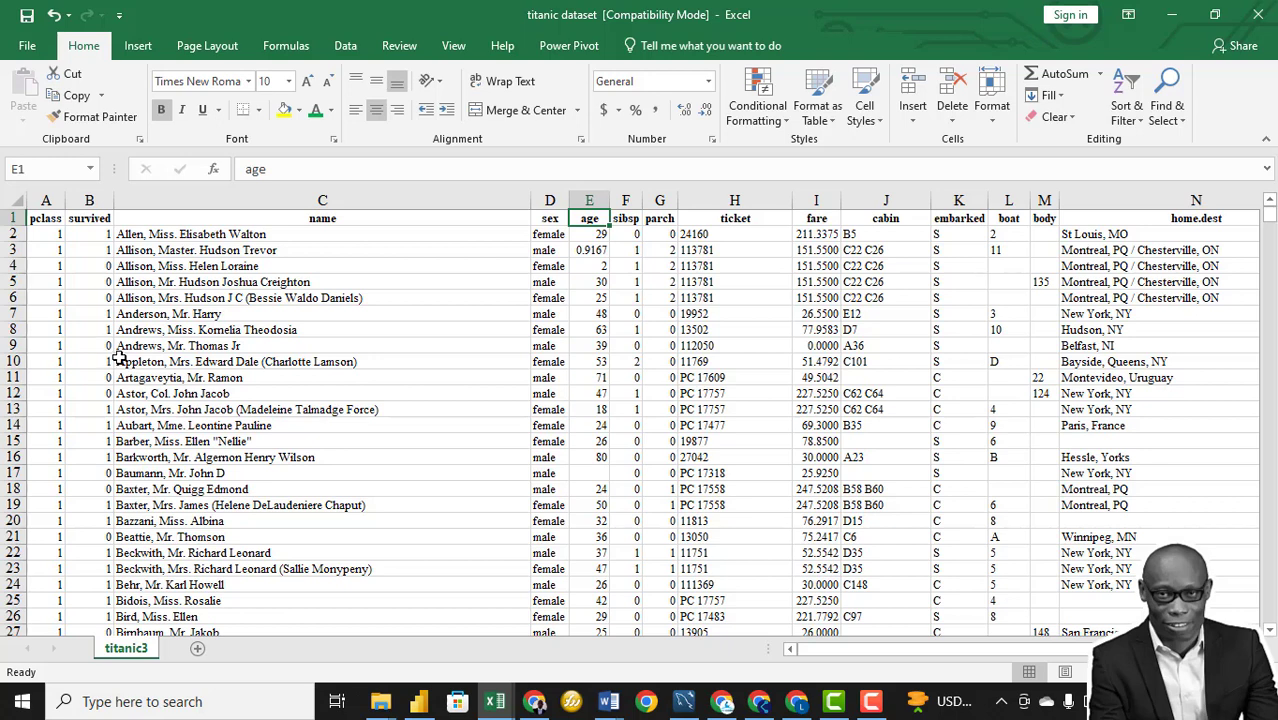
pyautogui.moveTo(390, 500)
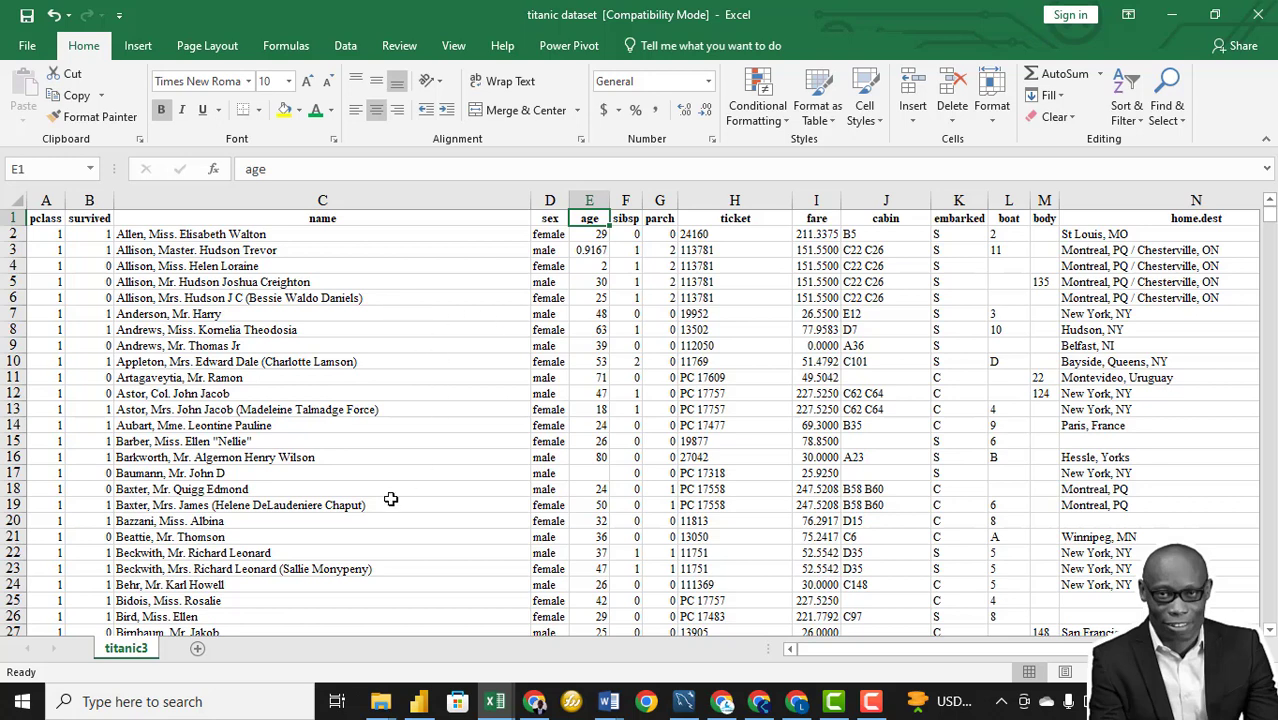
pyautogui.moveTo(198, 648)
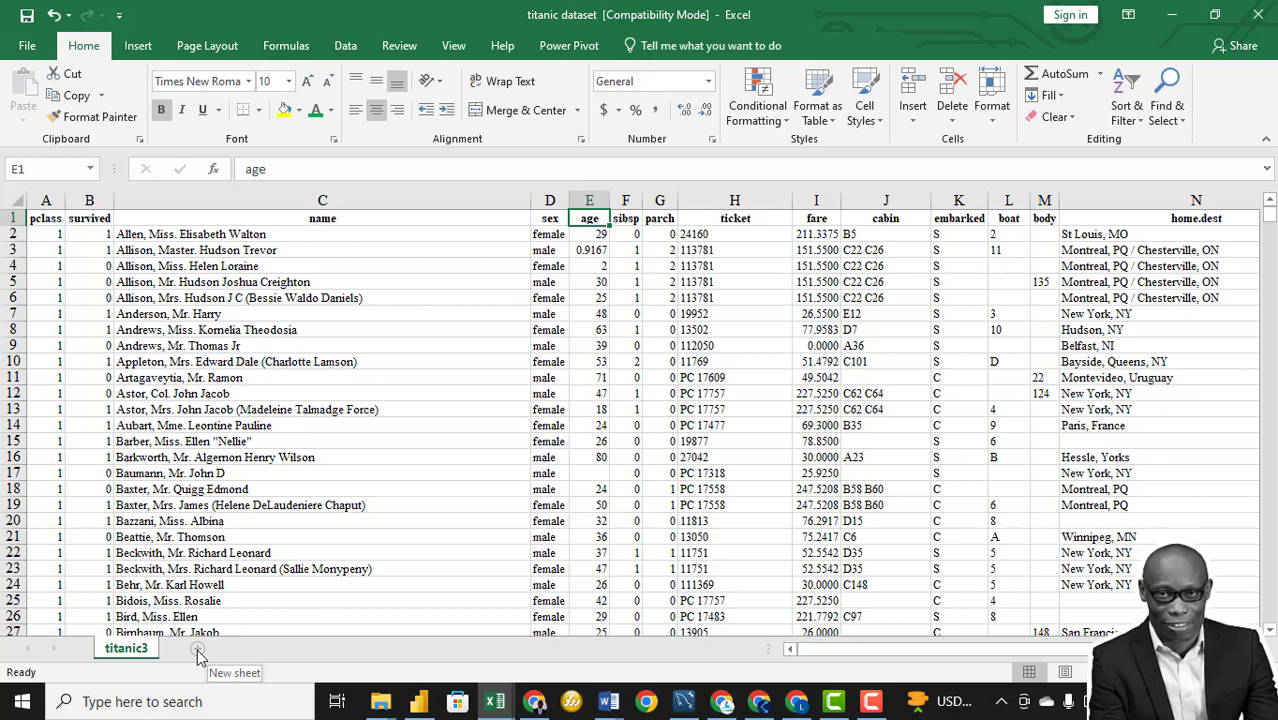
# Step: Add the Test sheet with the titanic3 header row and clear the stray zero past home.dest
pyautogui.click(196, 648)
pyautogui.write('Test')
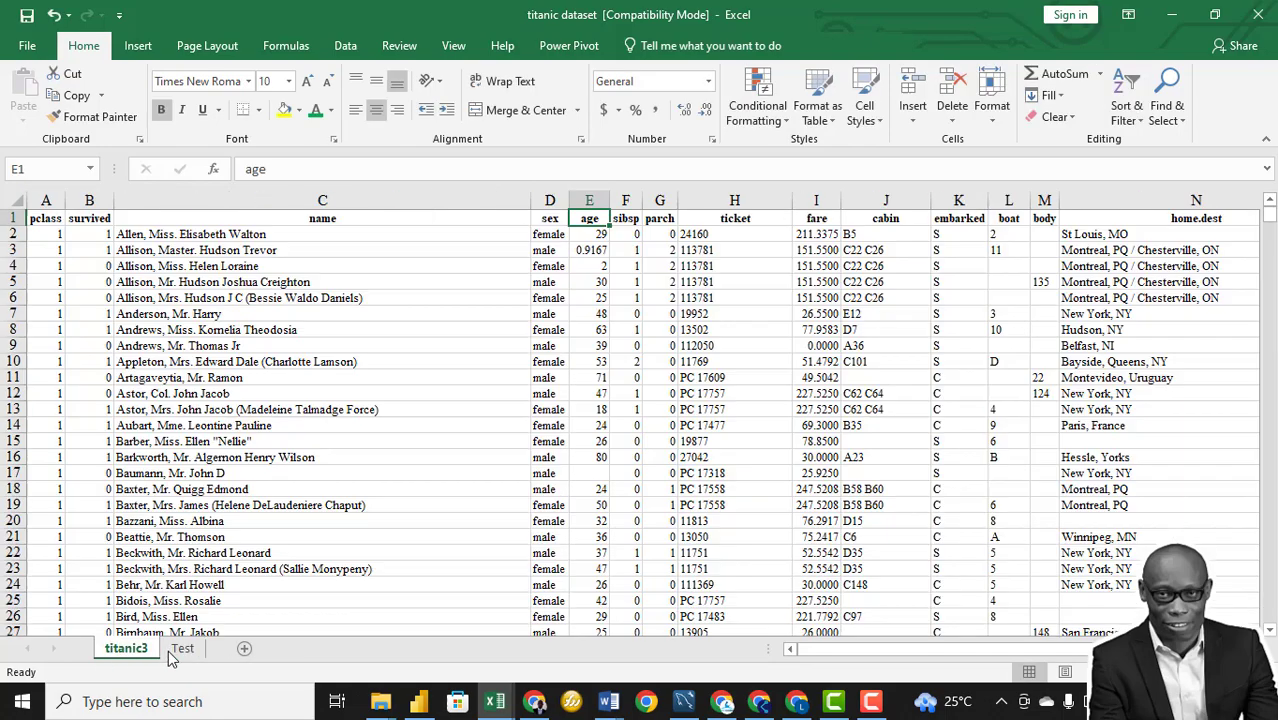
pyautogui.click(182, 648)
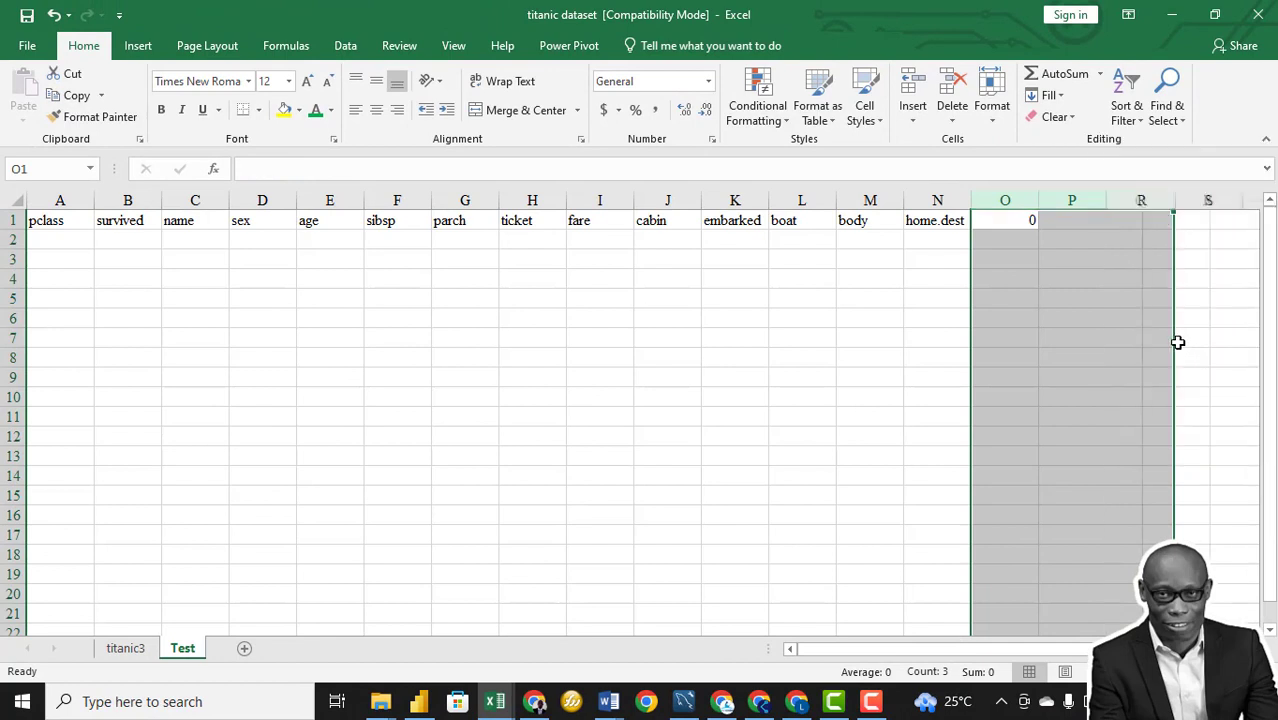
pyautogui.click(60, 240)
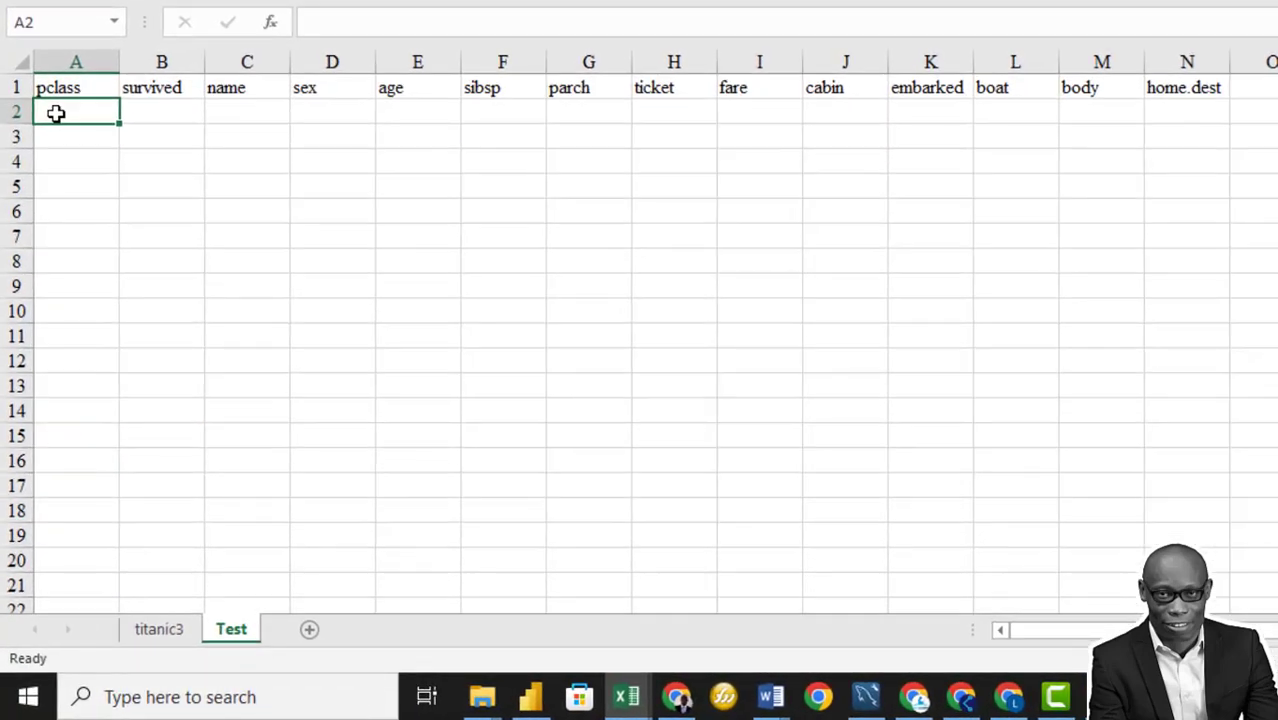
# Step: Enter =COUNTBLANK(titanic3!A2:A1310) in A2 to count missing pclass values
pyautogui.write('=cou')
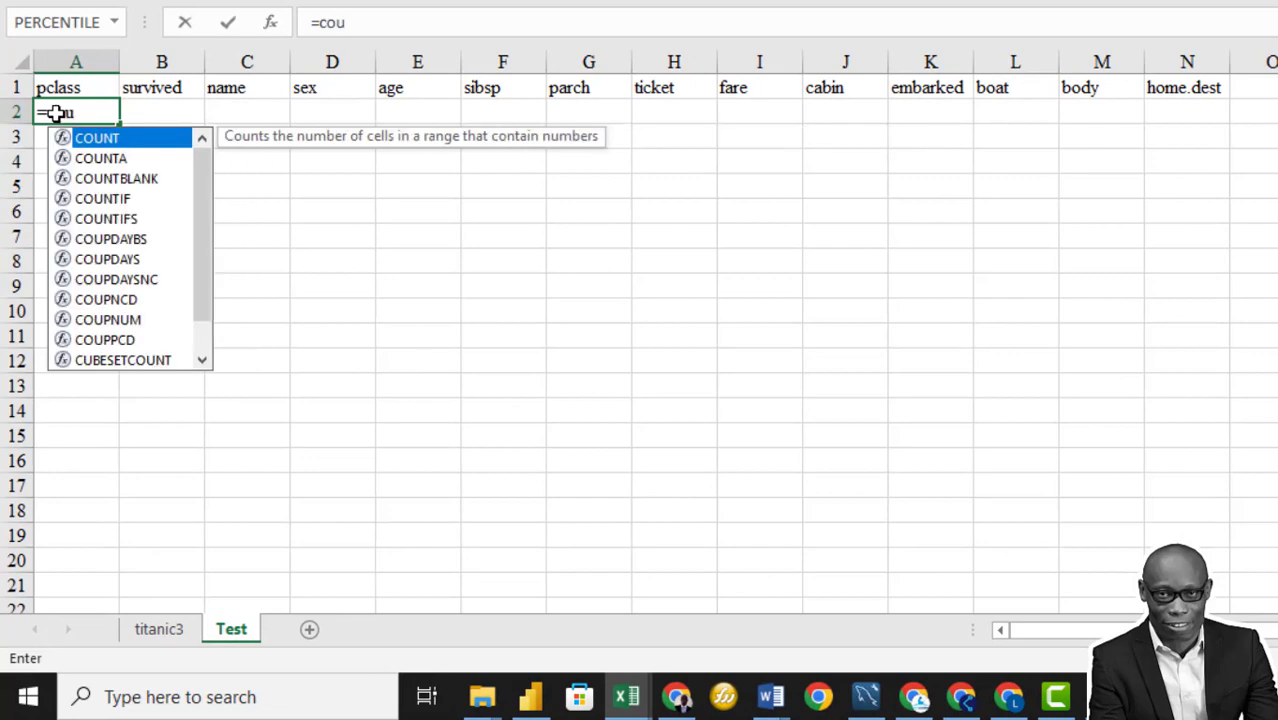
pyautogui.write('nt')
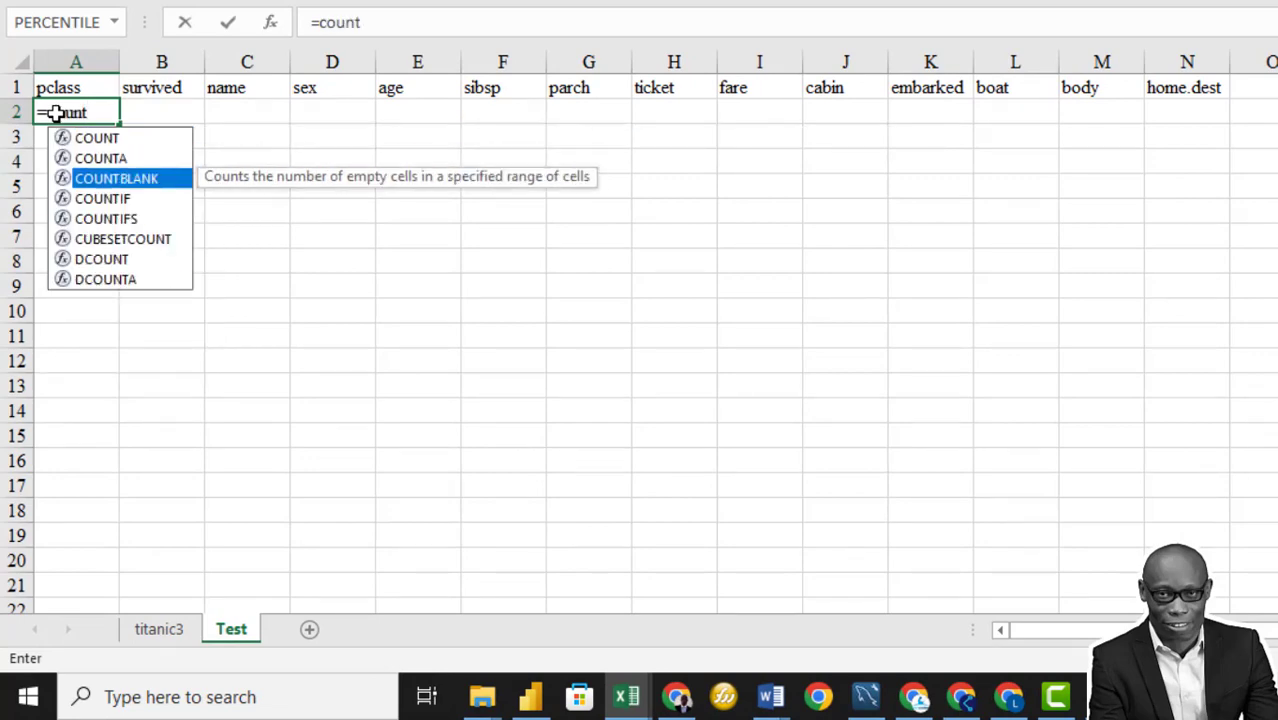
pyautogui.doubleClick(116, 178)
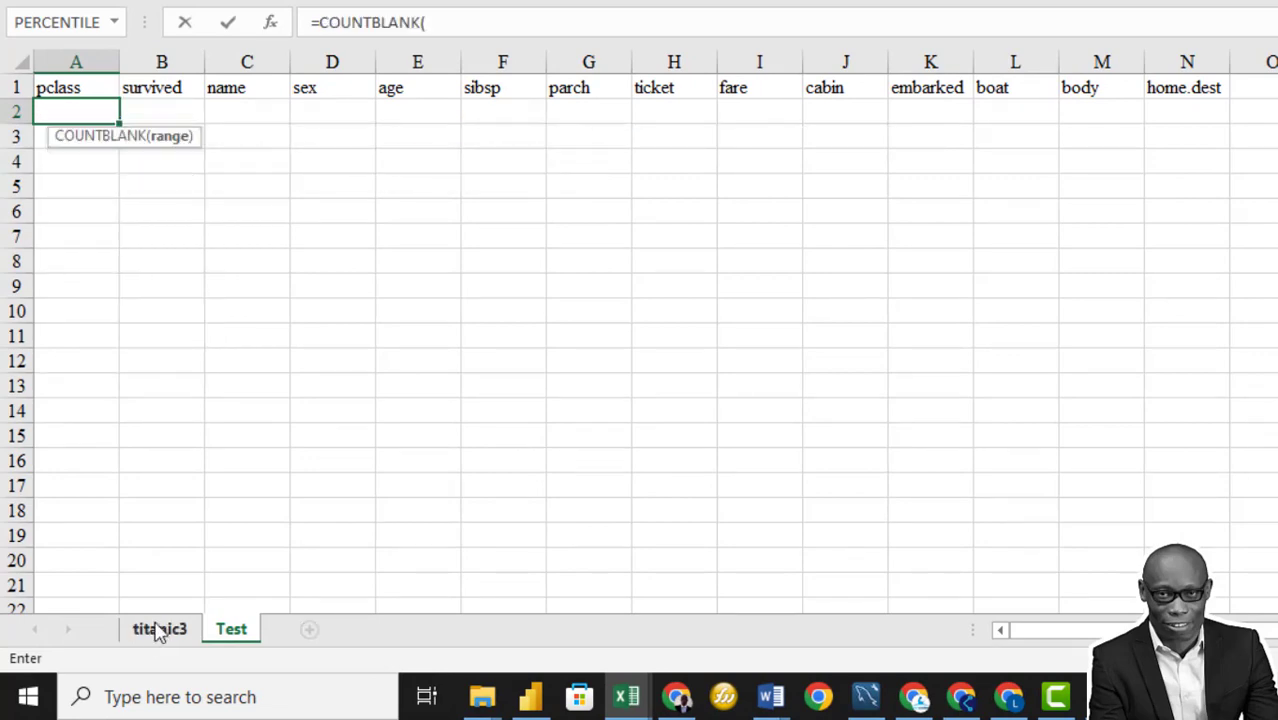
pyautogui.click(160, 628)
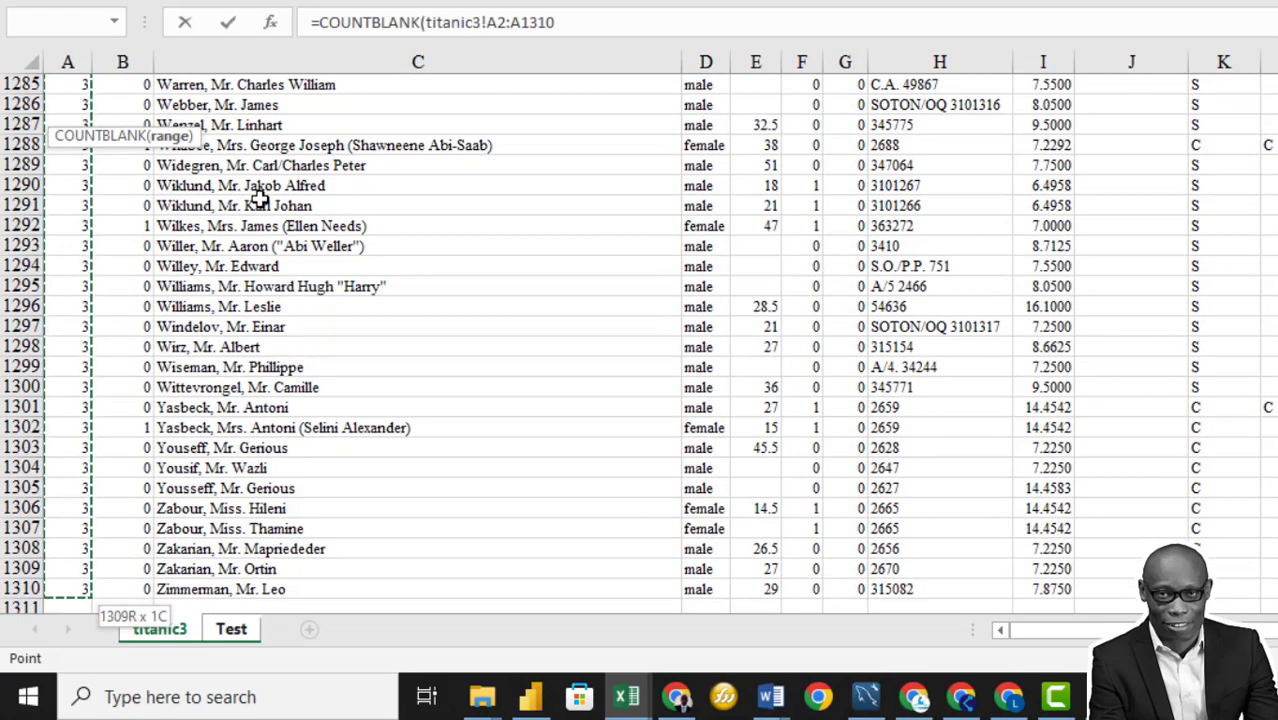
pyautogui.click(232, 628)
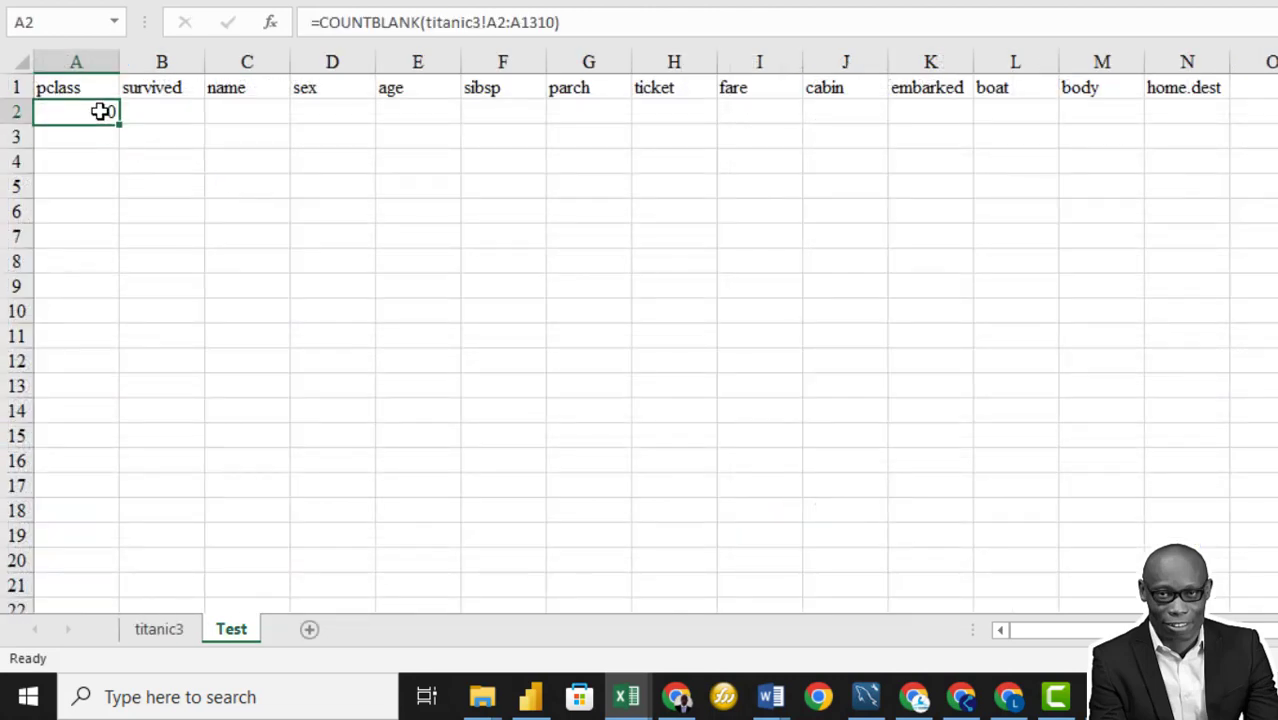
# Step: Fill the blank count across to home.dest, giving 263 for age and 1014 for cabin
pyautogui.moveTo(118, 116); pyautogui.dragTo(1144, 112)
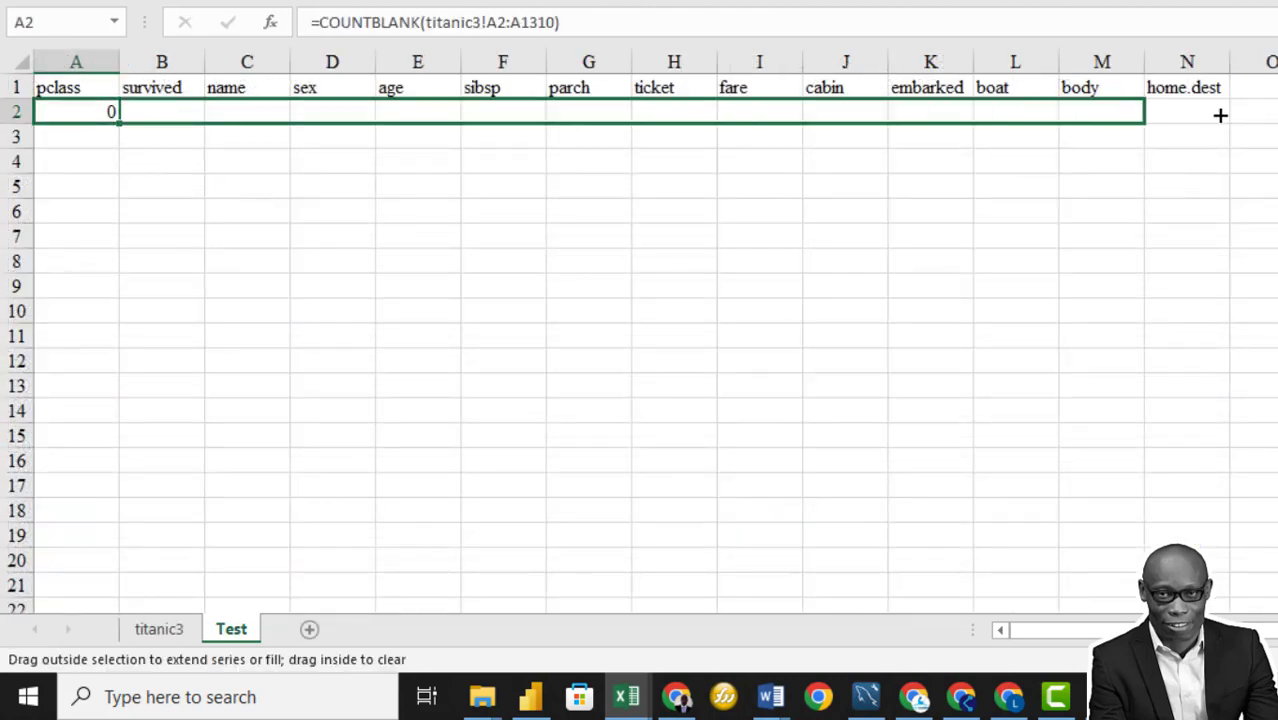
pyautogui.moveTo(114, 112); pyautogui.dragTo(1210, 112)
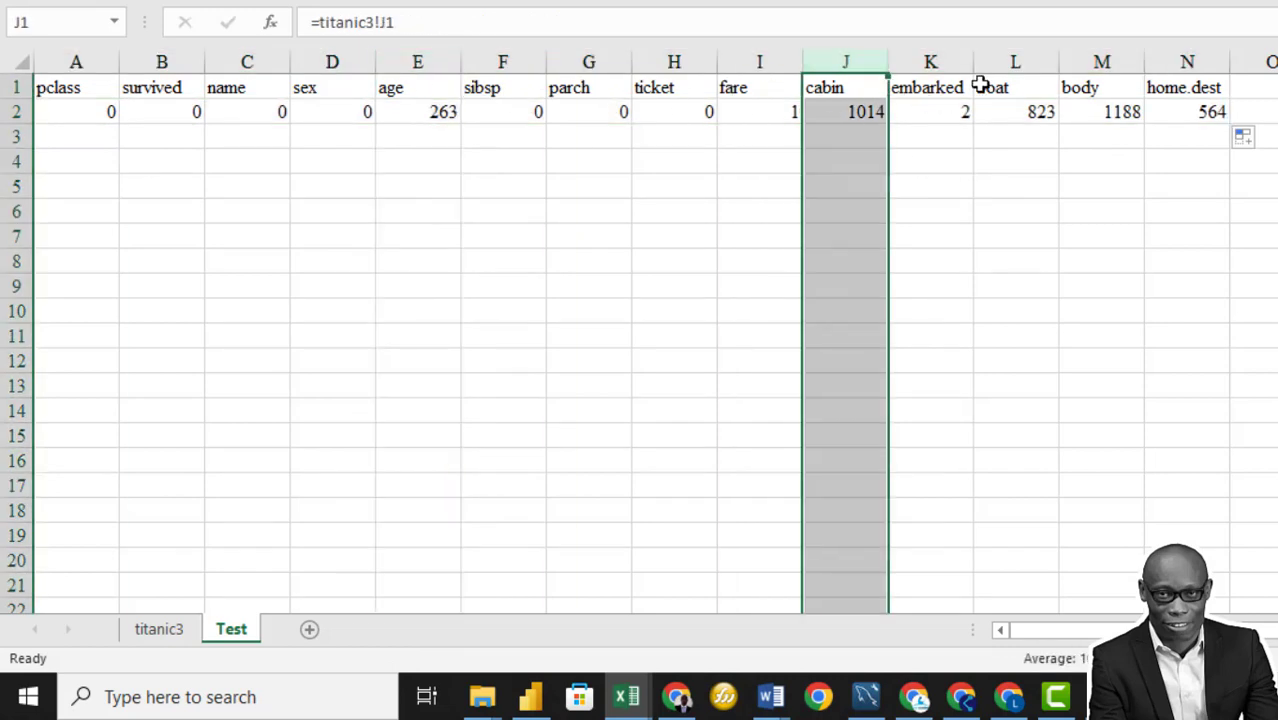
pyautogui.click(930, 60)
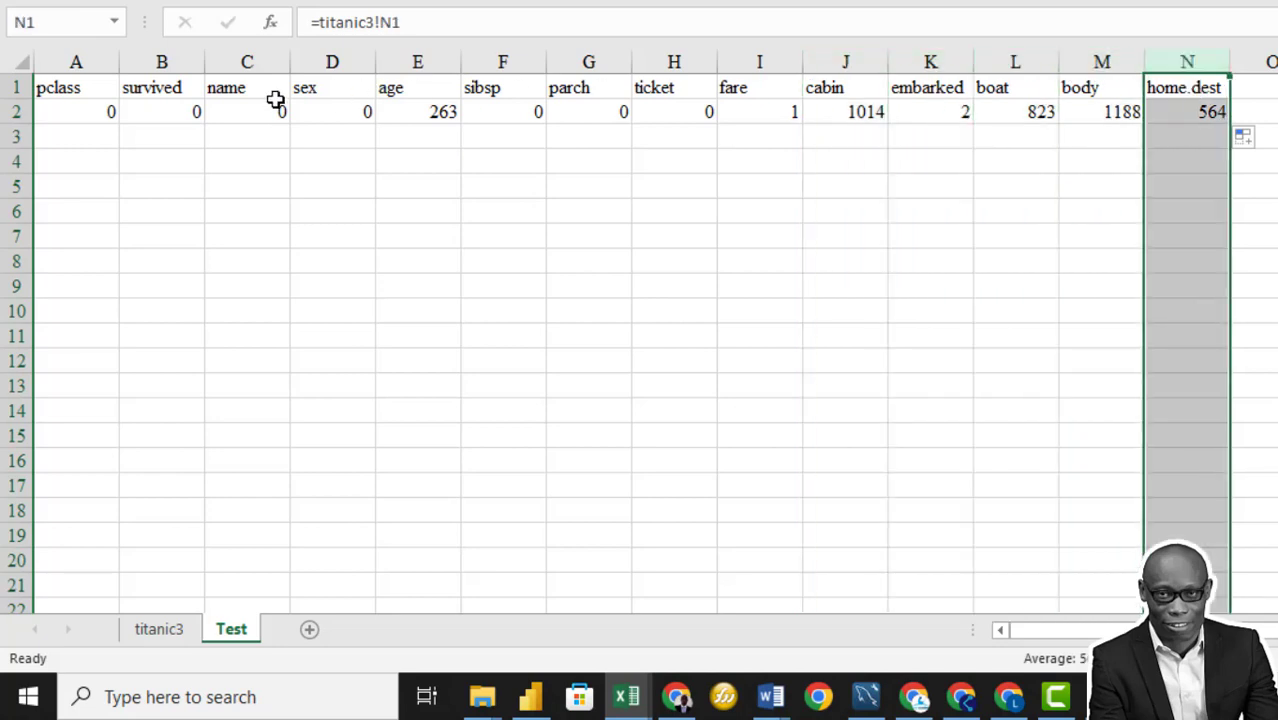
pyautogui.click(76, 136)
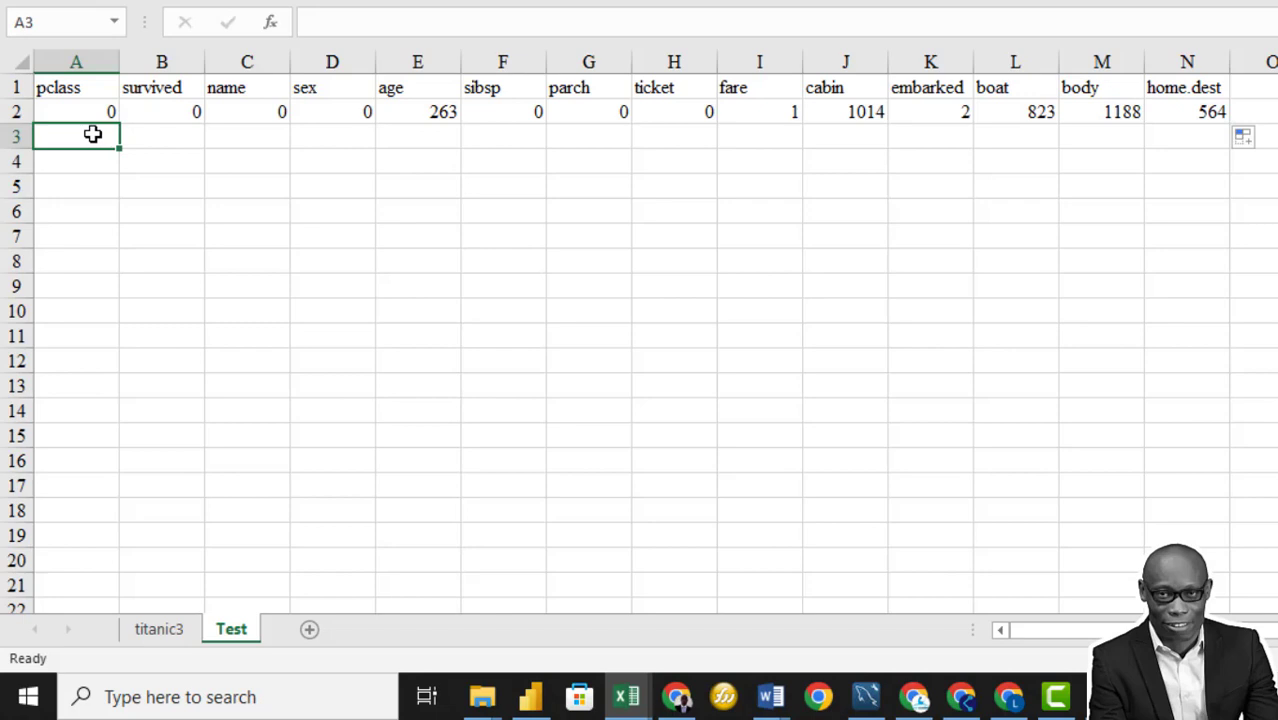
# Step: Enter =COUNT(titanic3!A2:A1310) in A3, returning the total of 1309 rows
pyautogui.write('=')
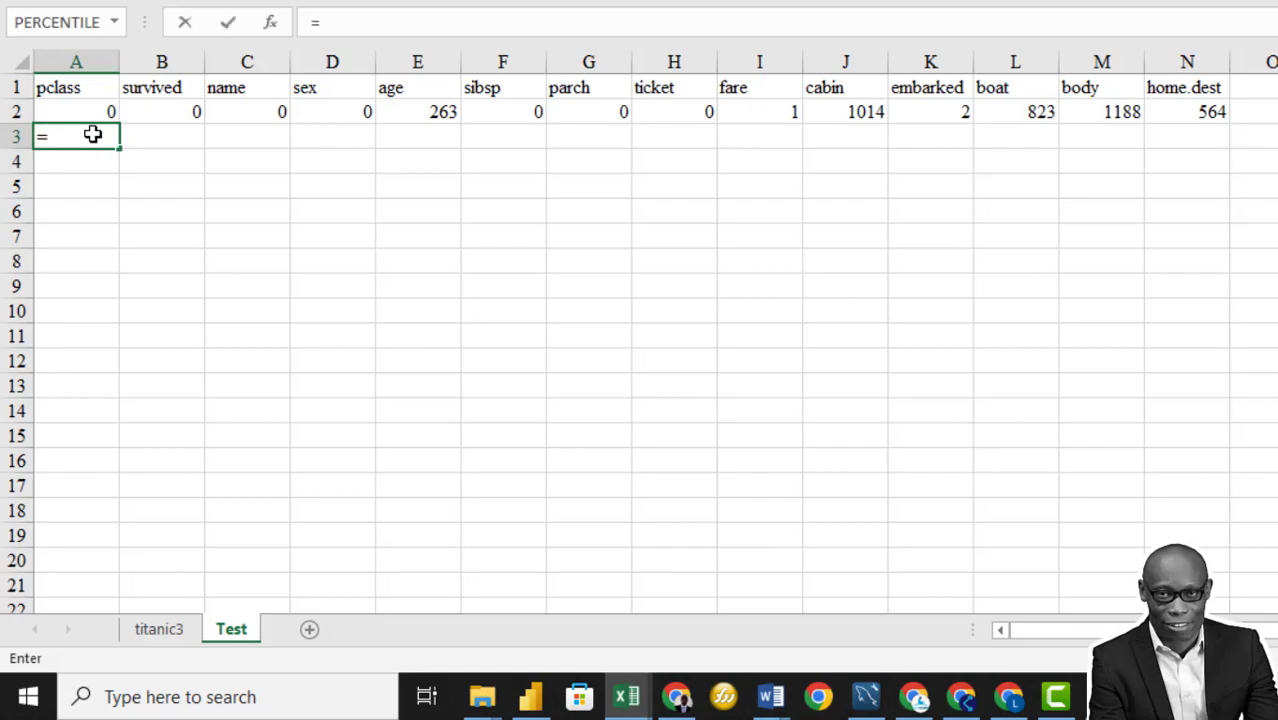
pyautogui.write('cou')
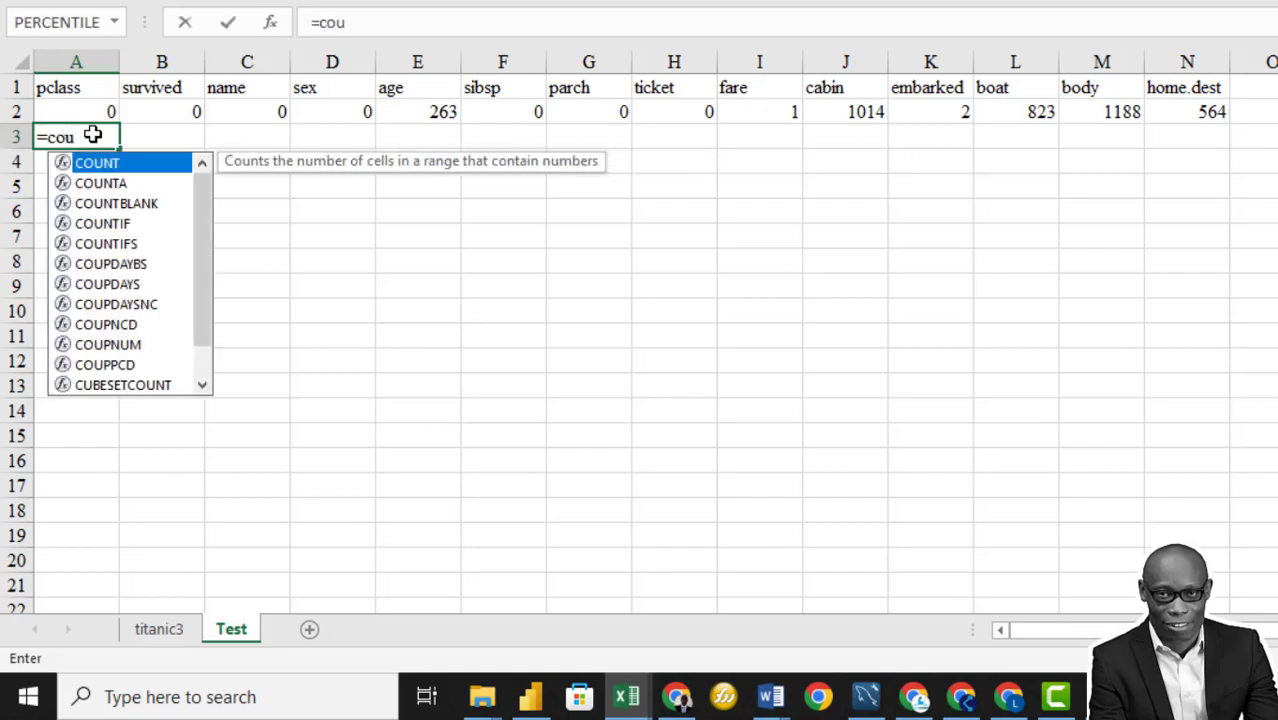
pyautogui.click(158, 628)
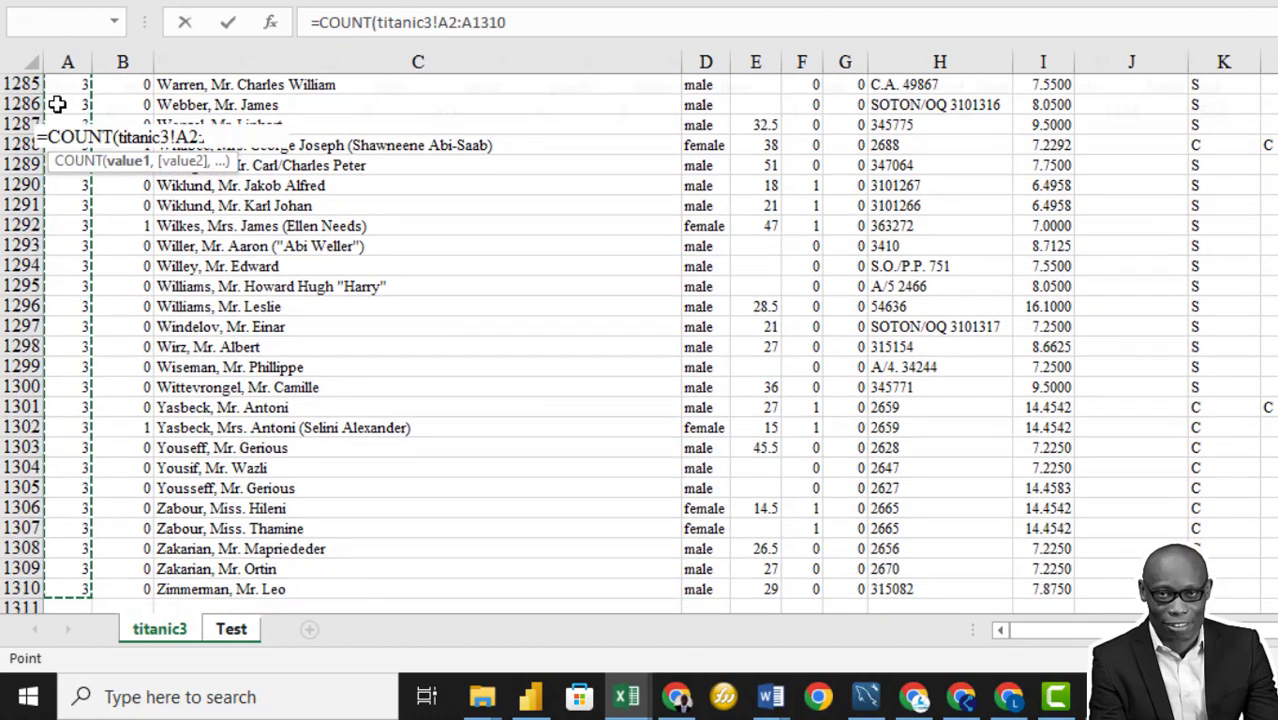
pyautogui.click(232, 628)
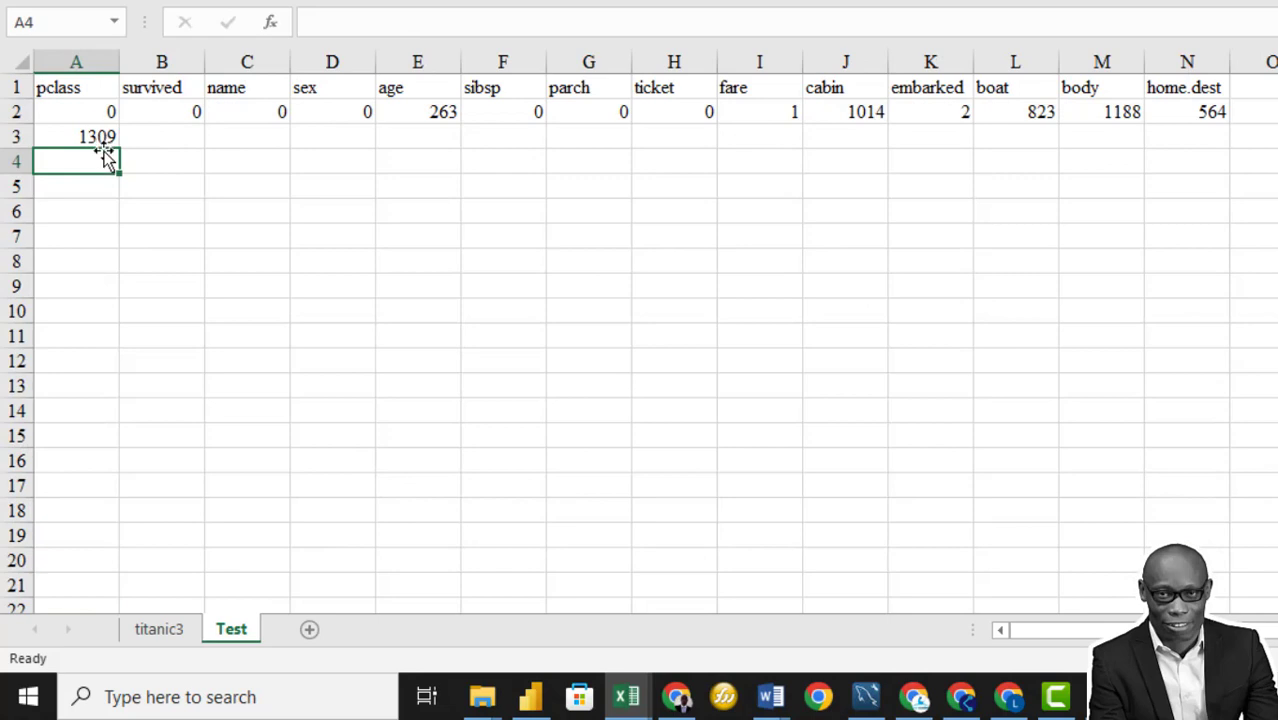
pyautogui.moveTo(96, 166)
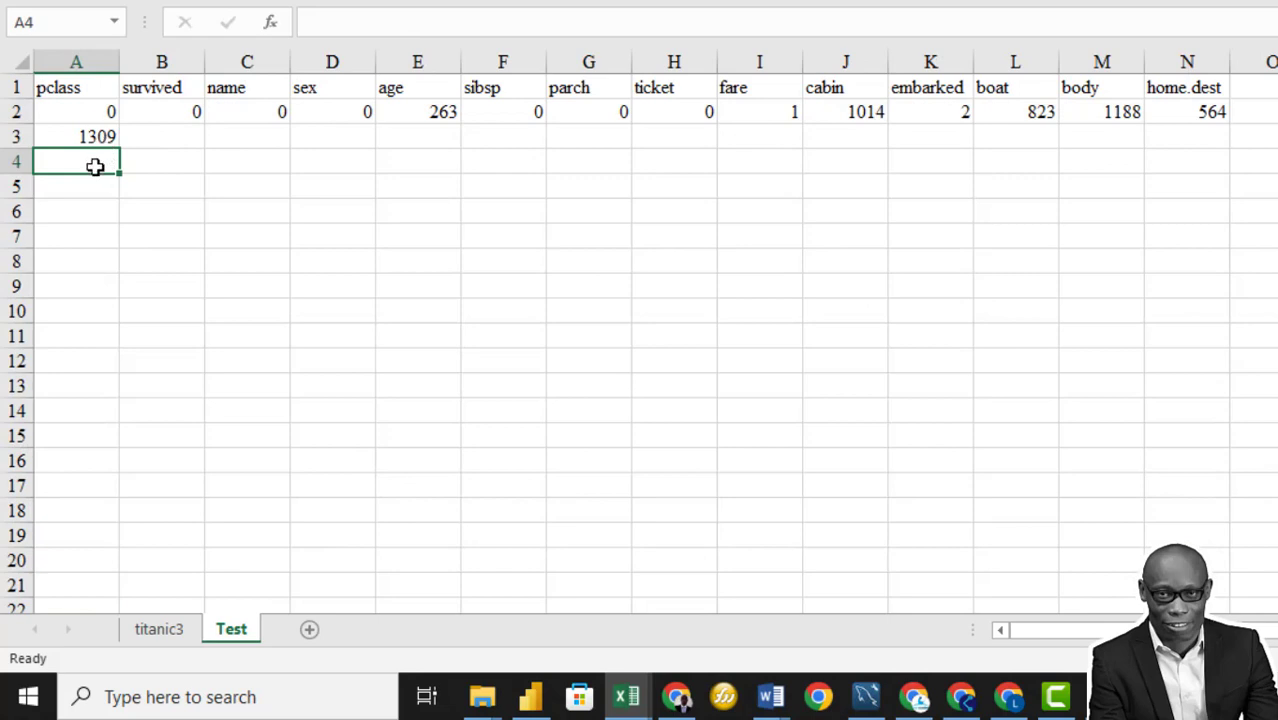
# Step: Enter =A2/$A$3 in A4 with the total reference locked, then fill it across to column N
pyautogui.write('=')
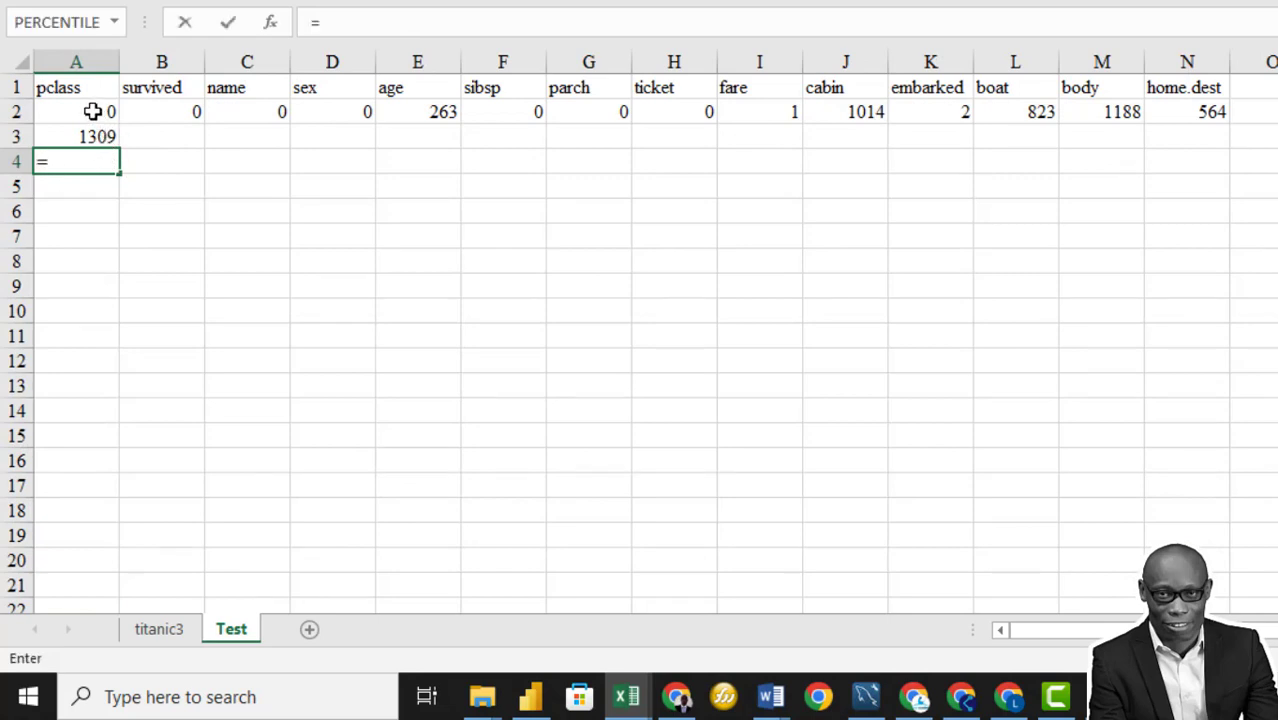
pyautogui.click(76, 112)
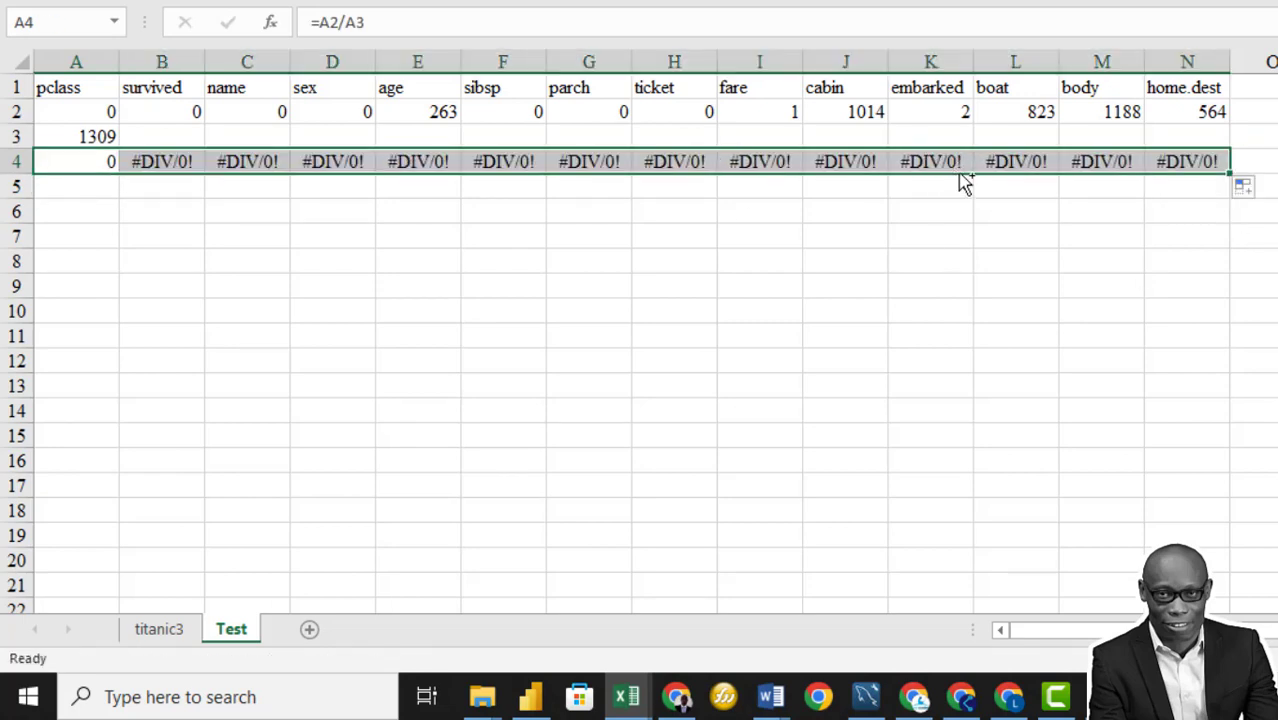
pyautogui.click(76, 136)
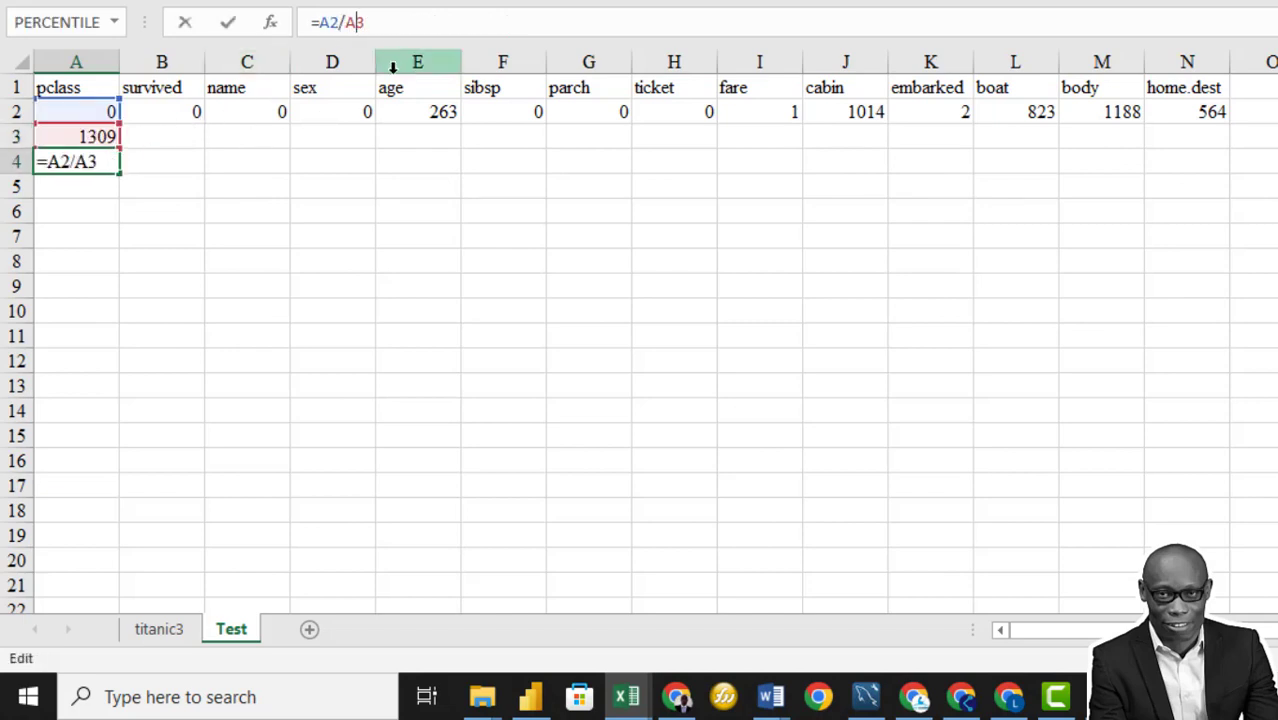
pyautogui.press('f4')
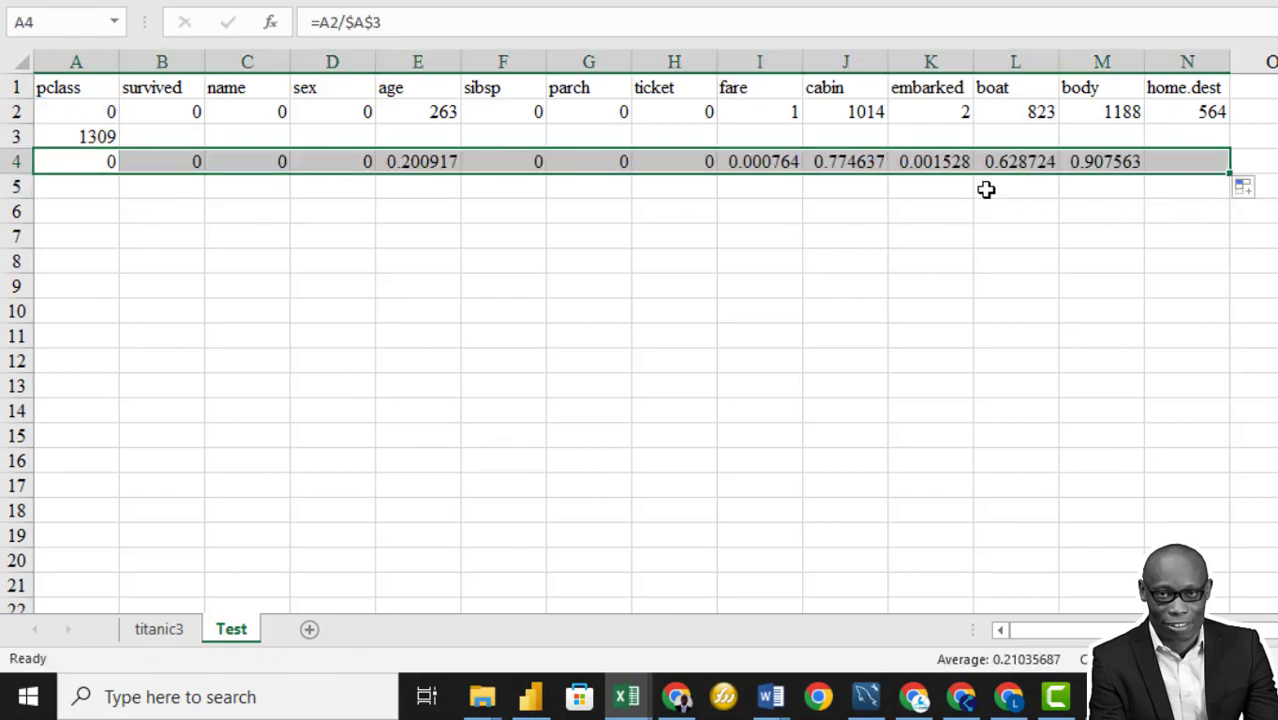
# Step: Format row 4 as Percentage, showing e.g. 20% for age and 77% for cabin
pyautogui.rightClick(16, 160)
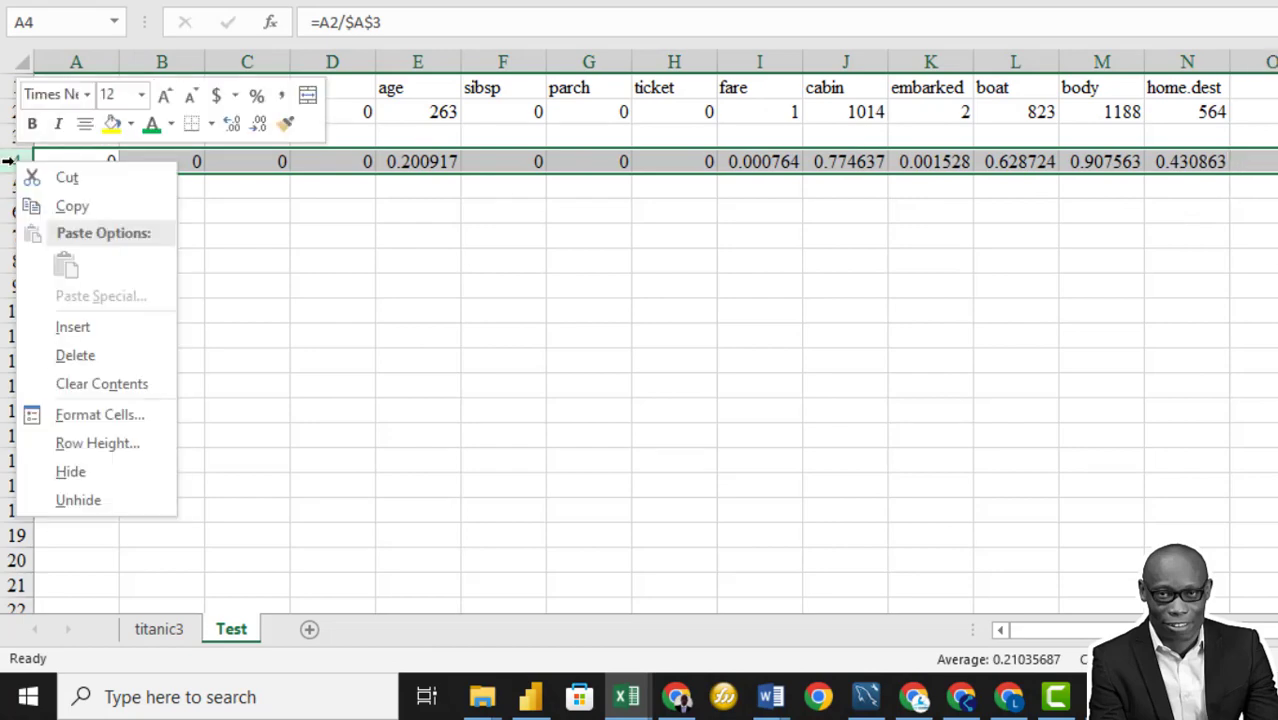
pyautogui.moveTo(98, 414)
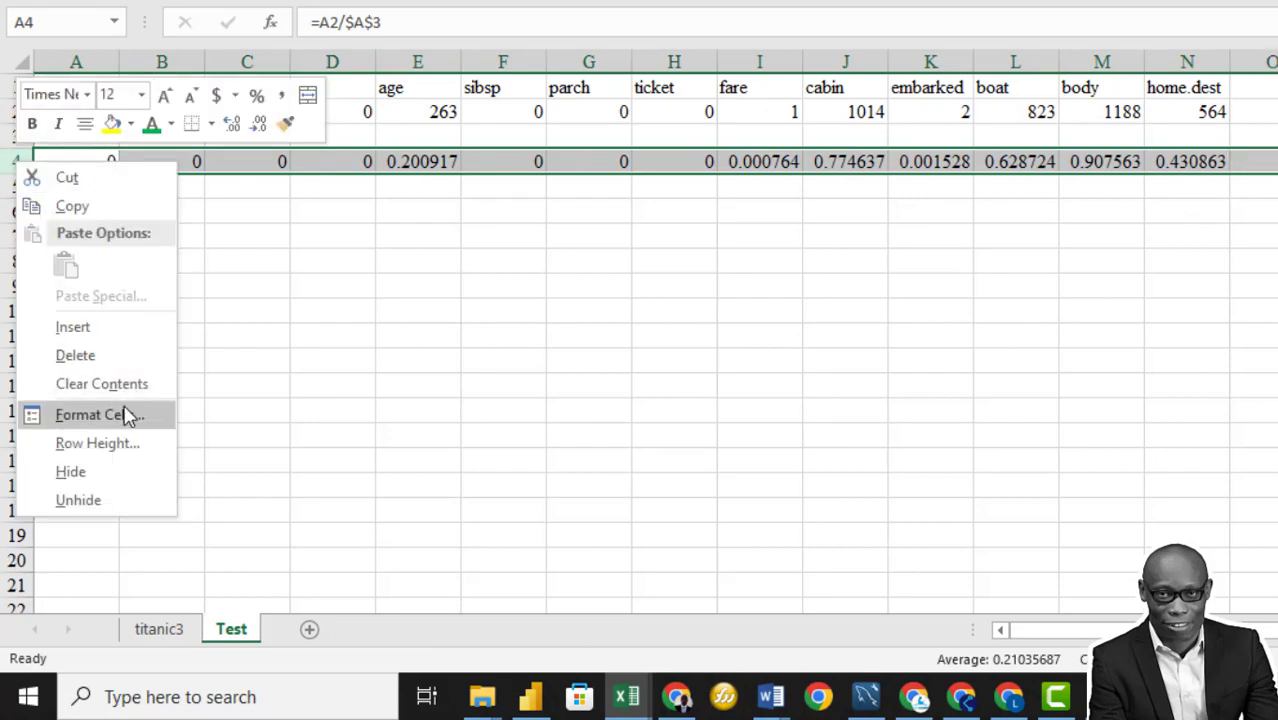
pyautogui.click(96, 414)
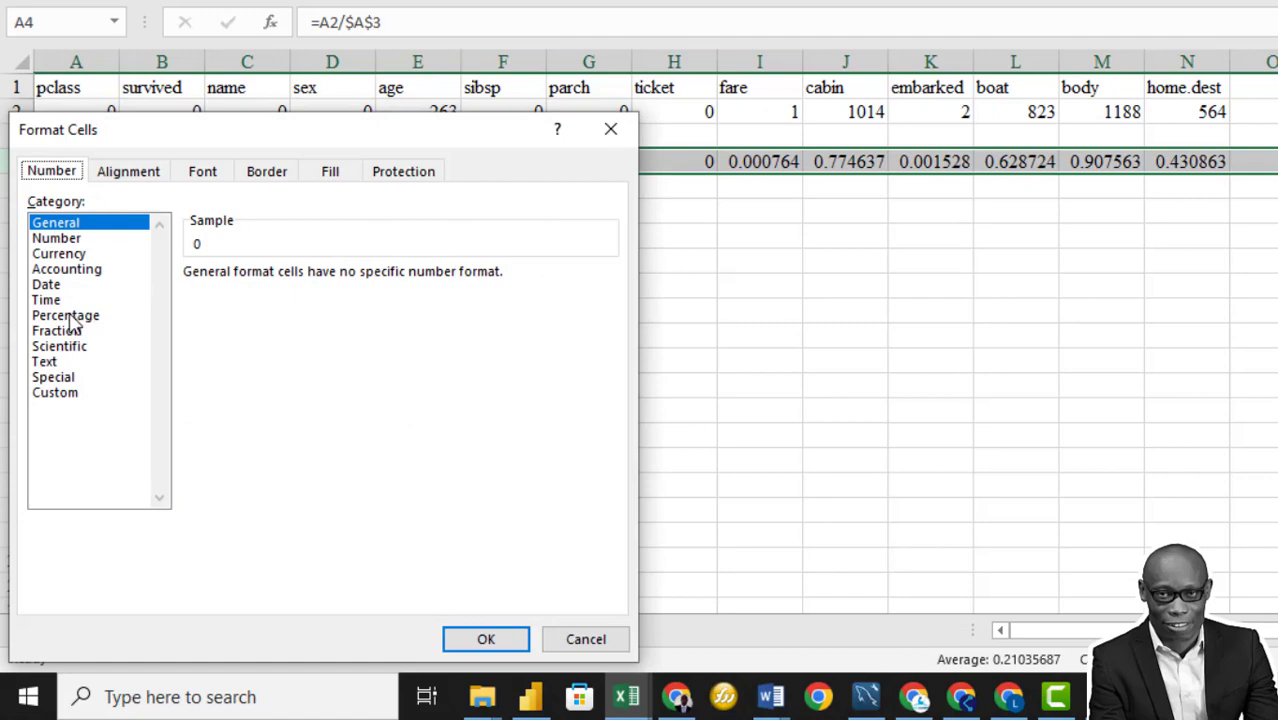
pyautogui.click(484, 640)
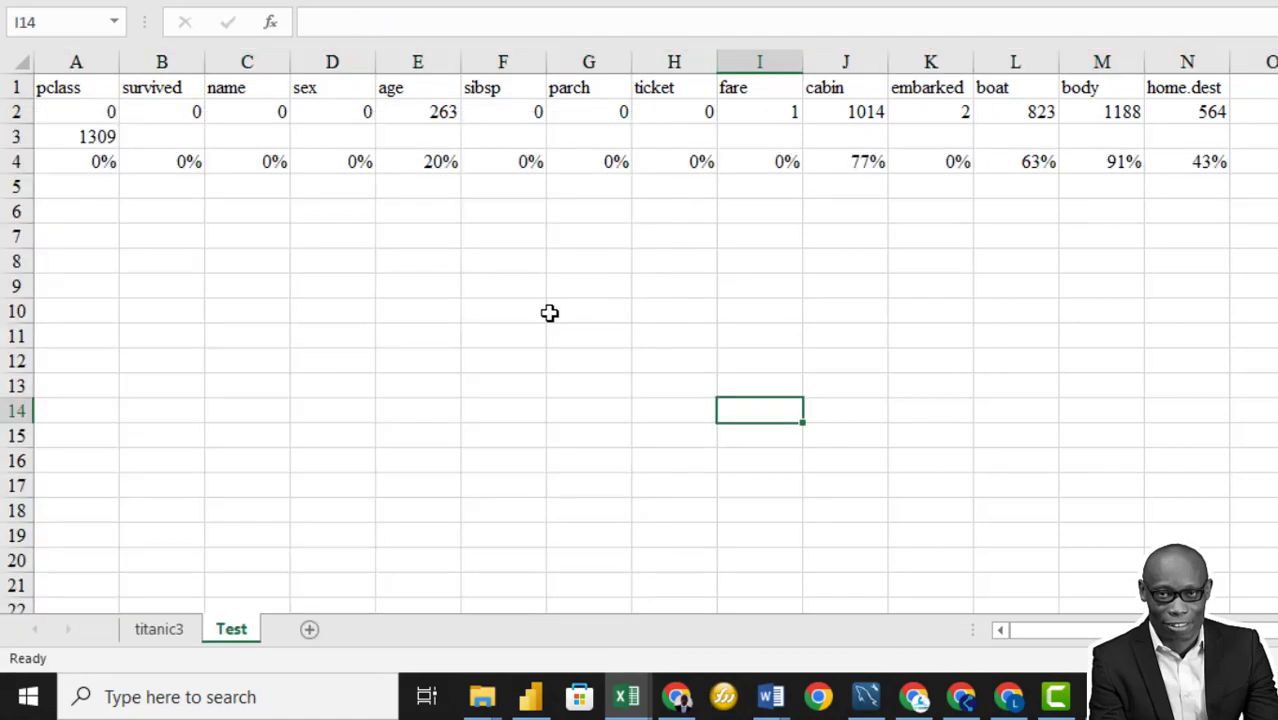
# Step: Colour the cabin, boat, body and home.dest columns red as high-missing
pyautogui.click(844, 60)
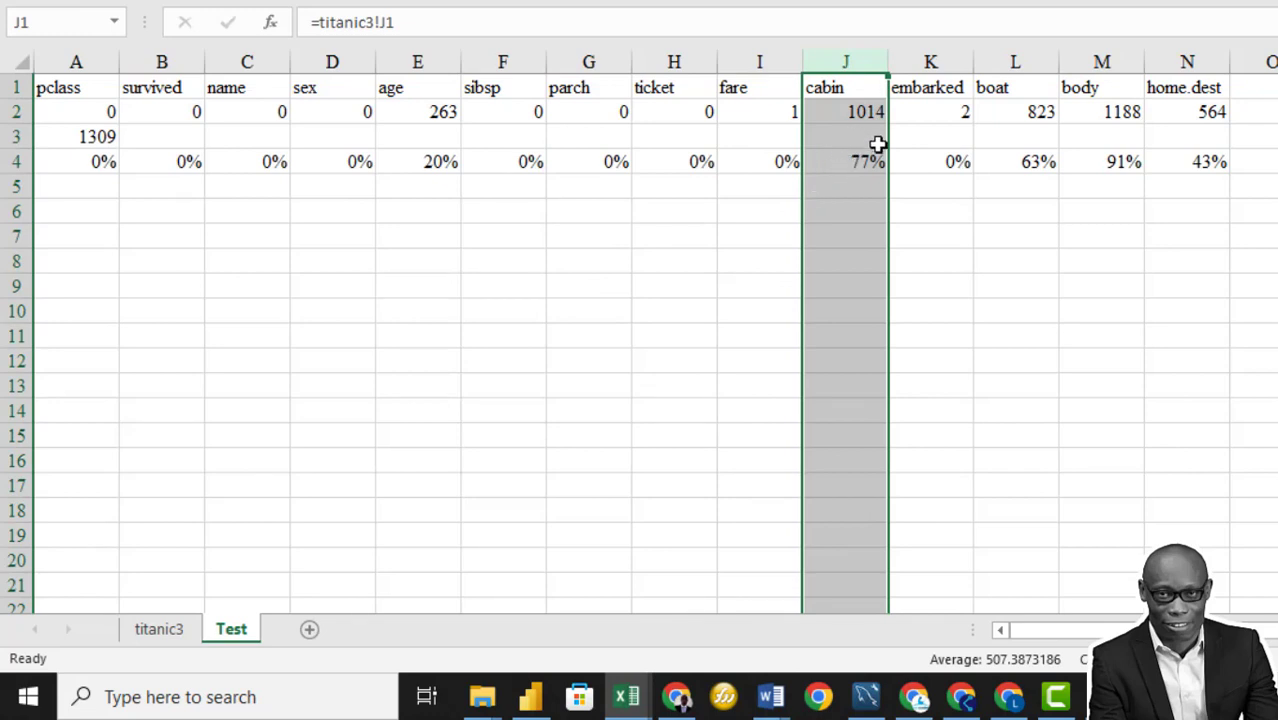
pyautogui.moveTo(868, 160)
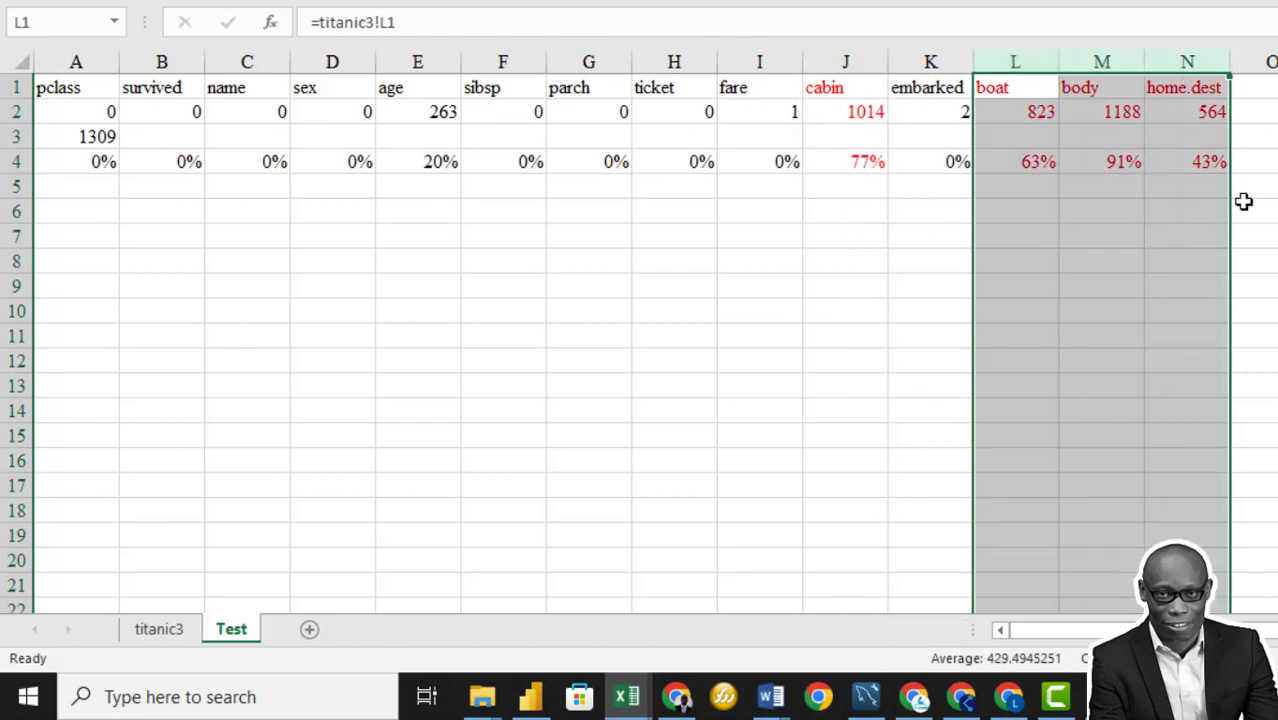
pyautogui.moveTo(472, 160)
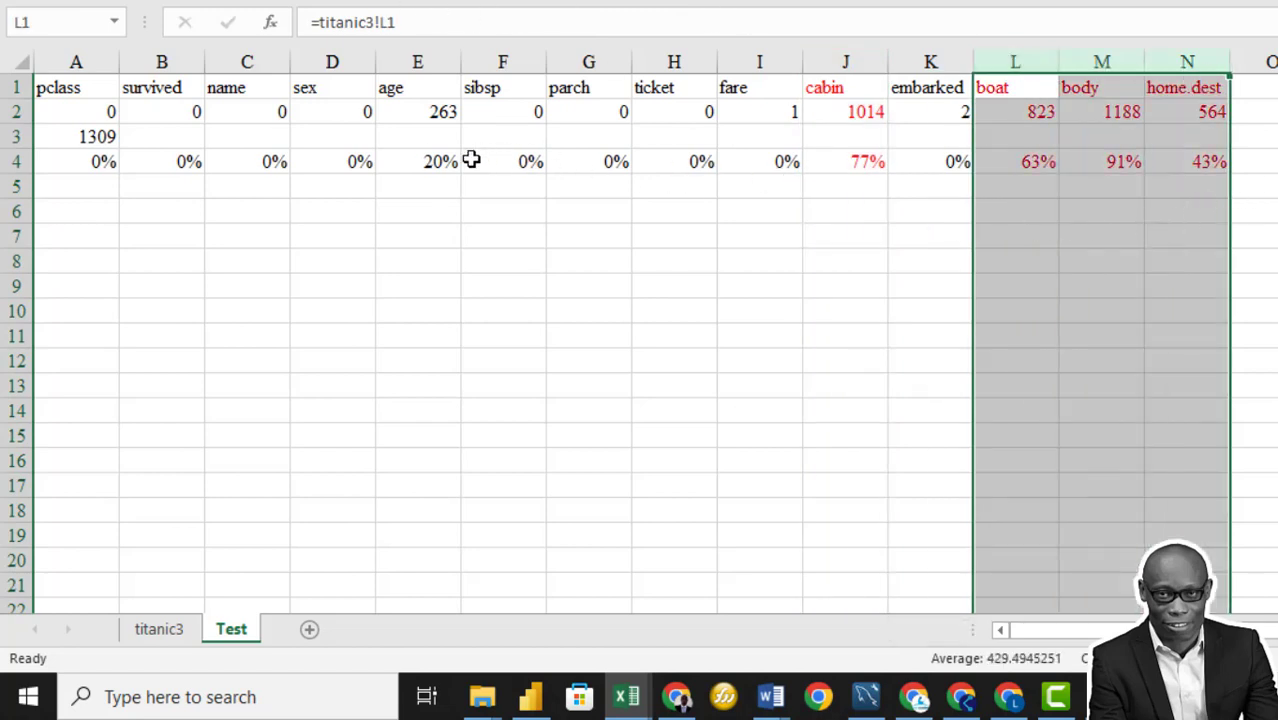
pyautogui.click(416, 60)
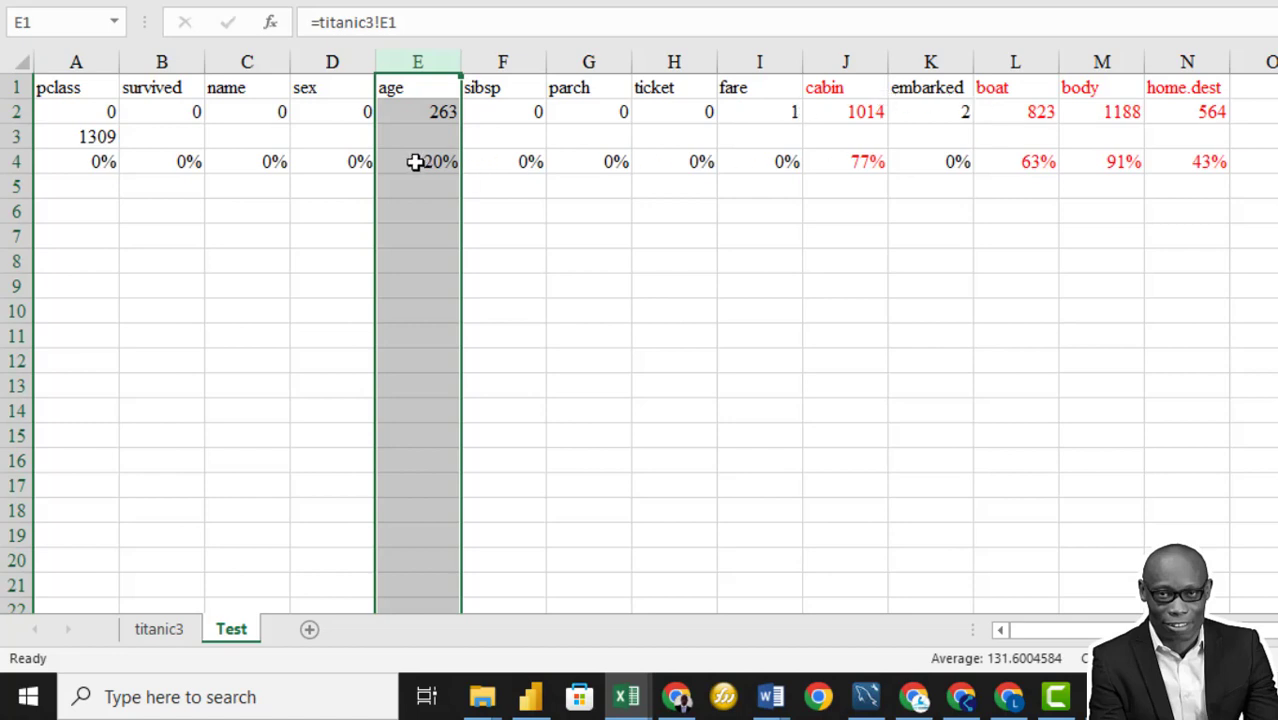
pyautogui.moveTo(848, 80)
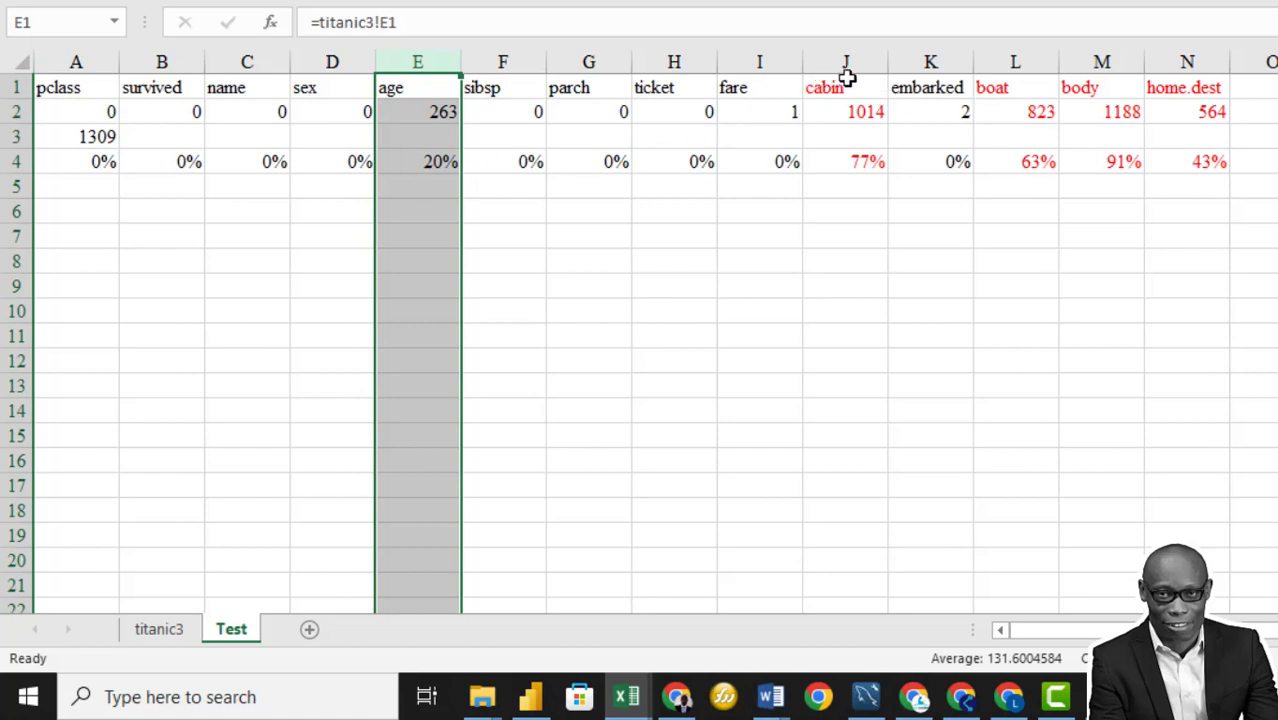